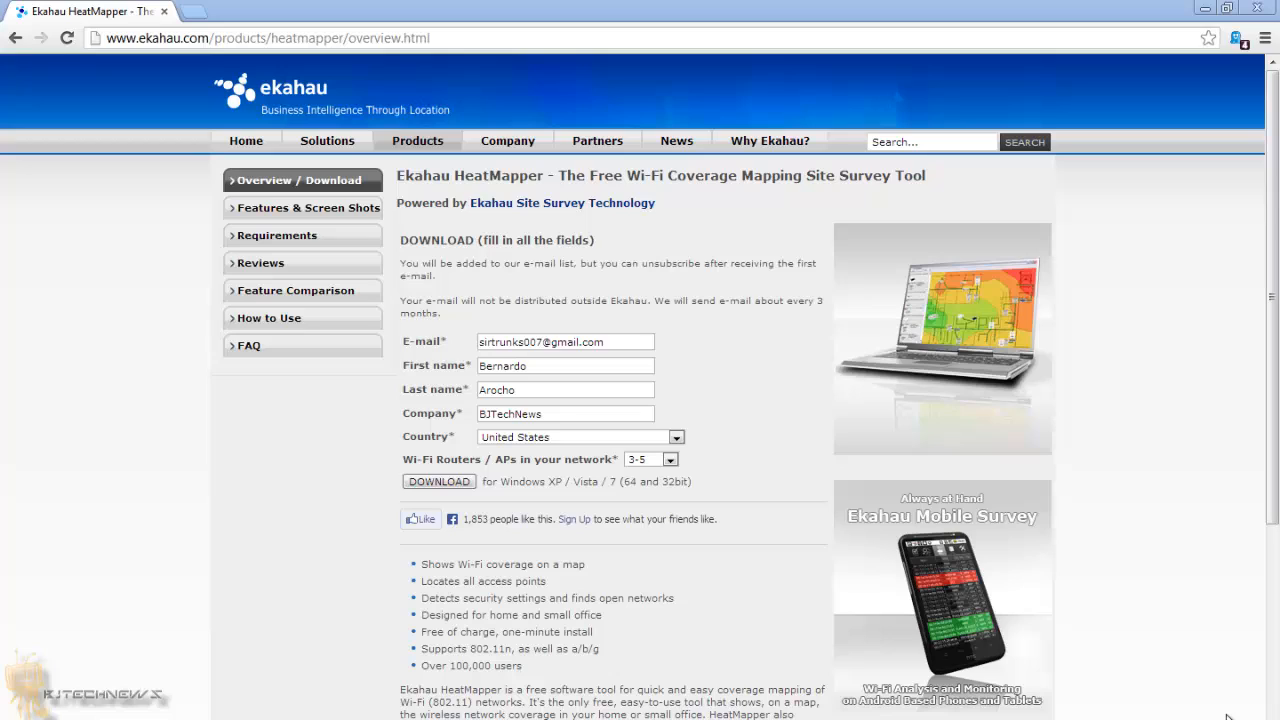
{"action": "mouse_move", "coordinate": [1141, 206]}
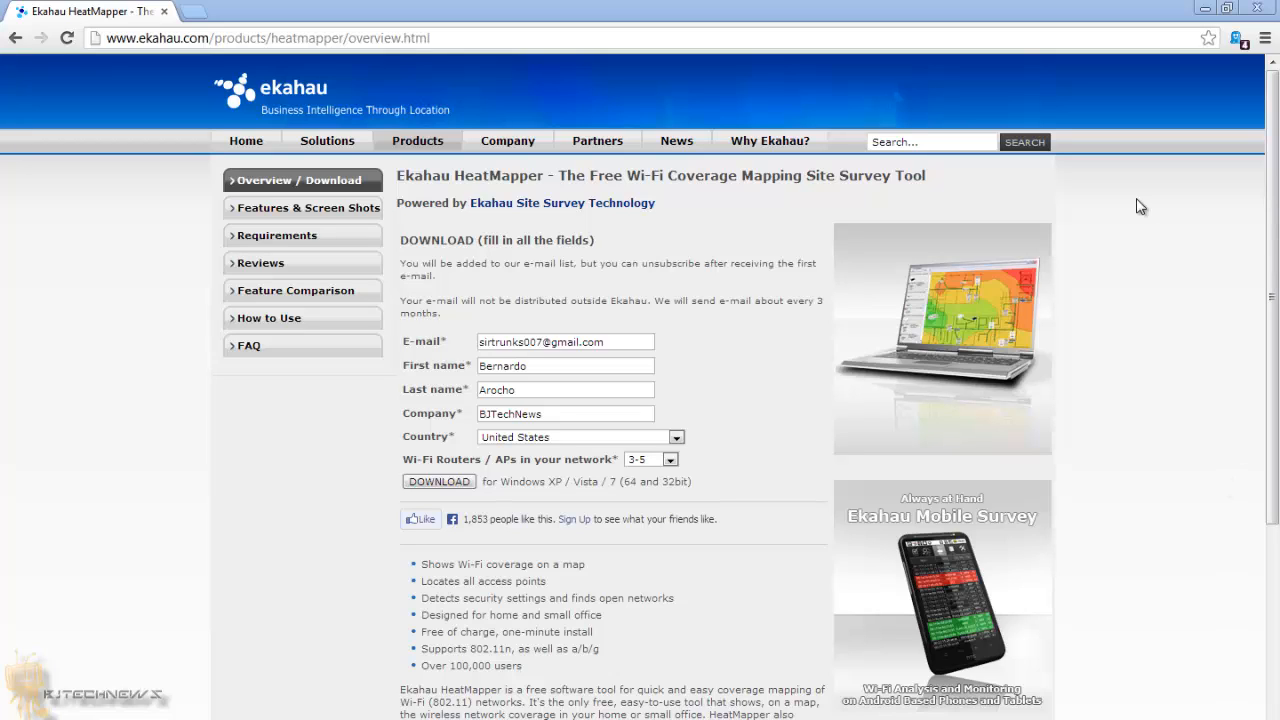
{"action": "mouse_move", "coordinate": [802, 33]}
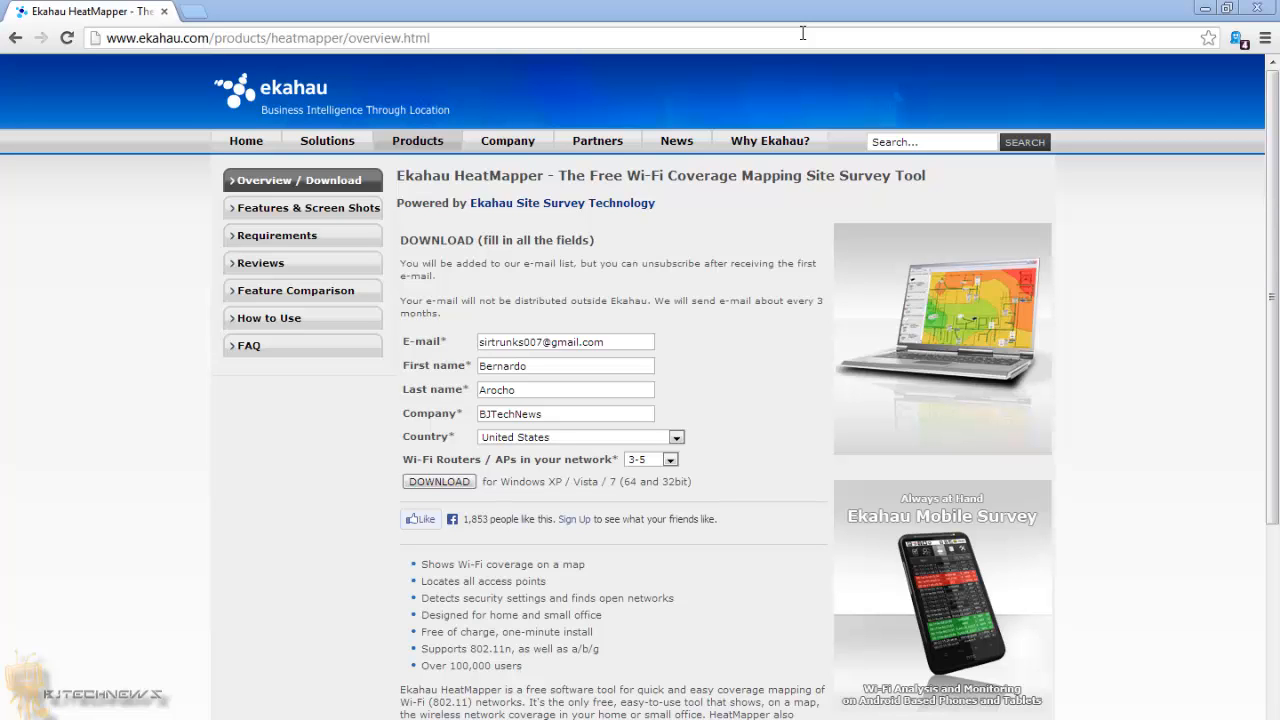
Step: Submit the filled-in HeatMapper registration form with the DOWNLOAD button
{"action": "scroll", "scroll_direction": "down", "scroll_amount": 3}
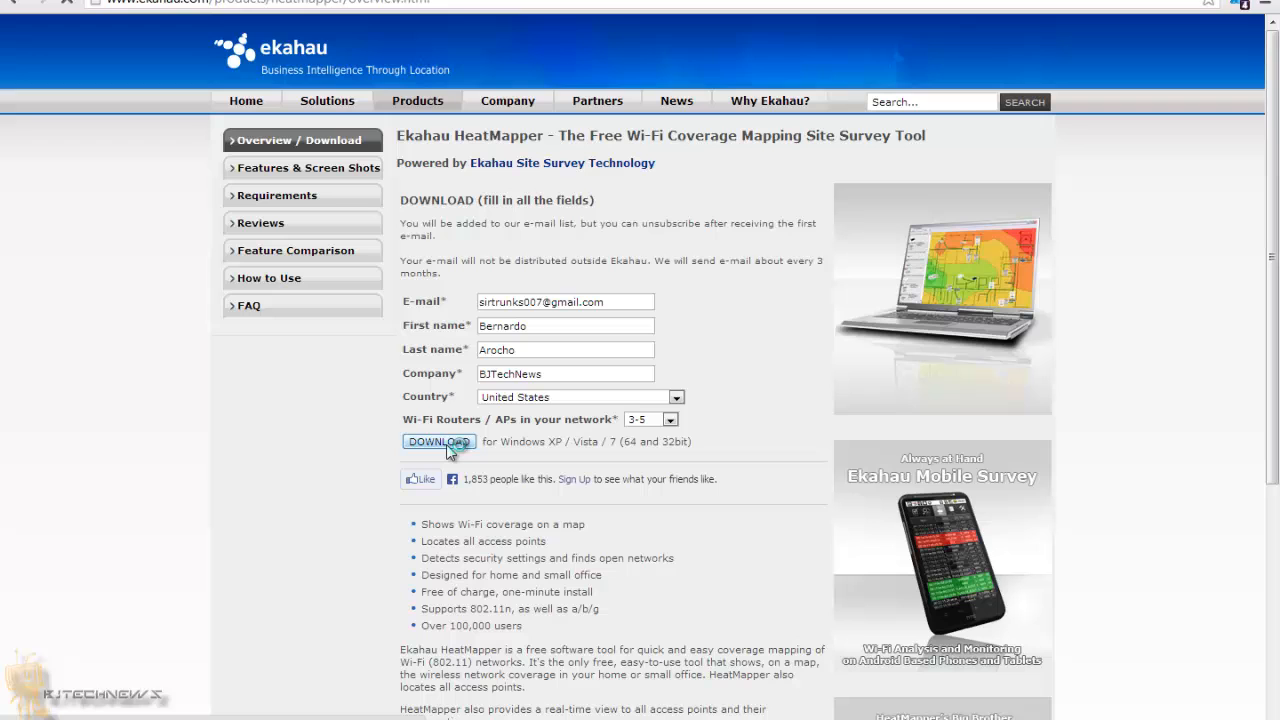
{"action": "left_click", "coordinate": [437, 441]}
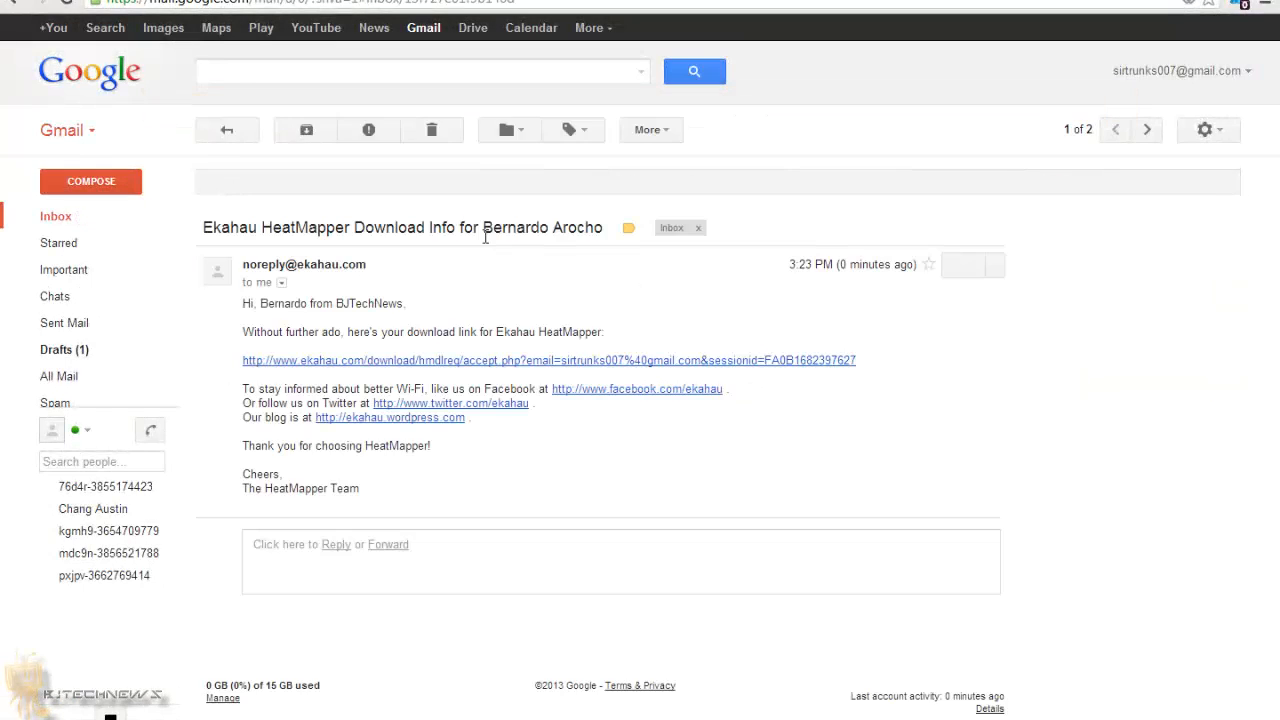
Step: Follow the ekahau.com download link in the Ekahau email
{"action": "left_click", "coordinate": [548, 360]}
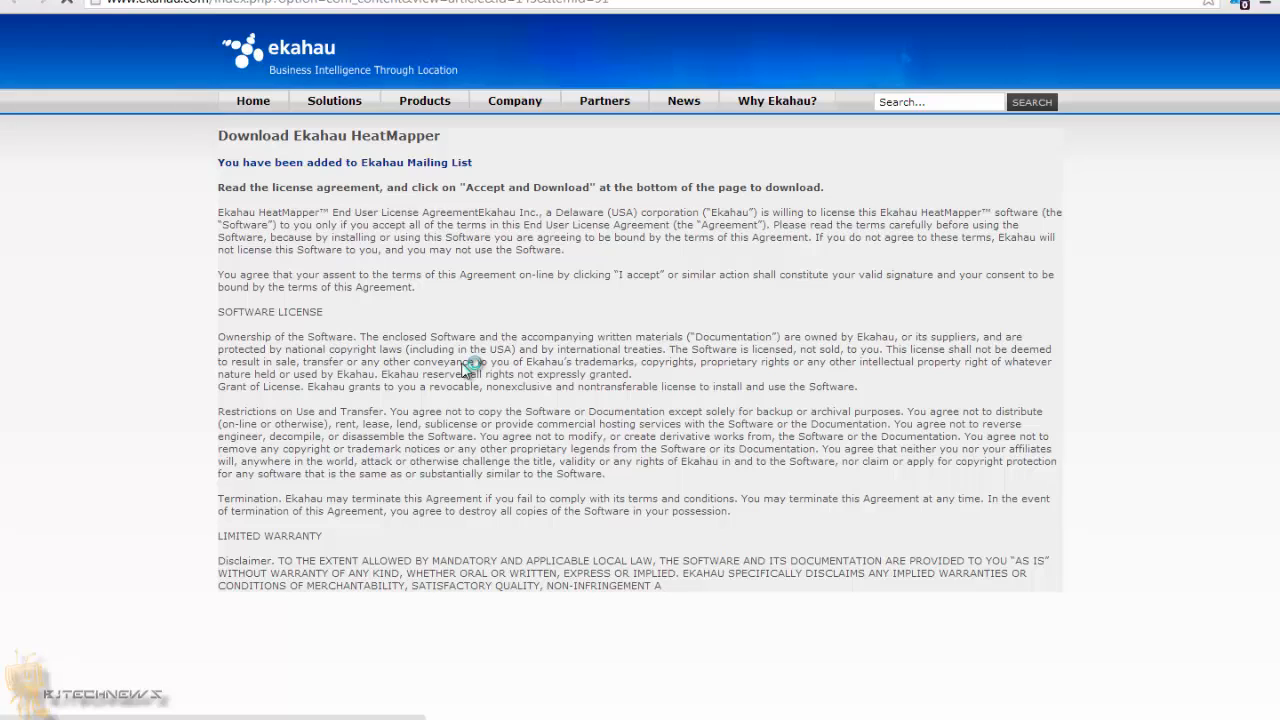
Step: Scroll past the license agreement and accept it to download the HeatMapper installer
{"action": "scroll", "scroll_direction": "down", "scroll_amount": 3}
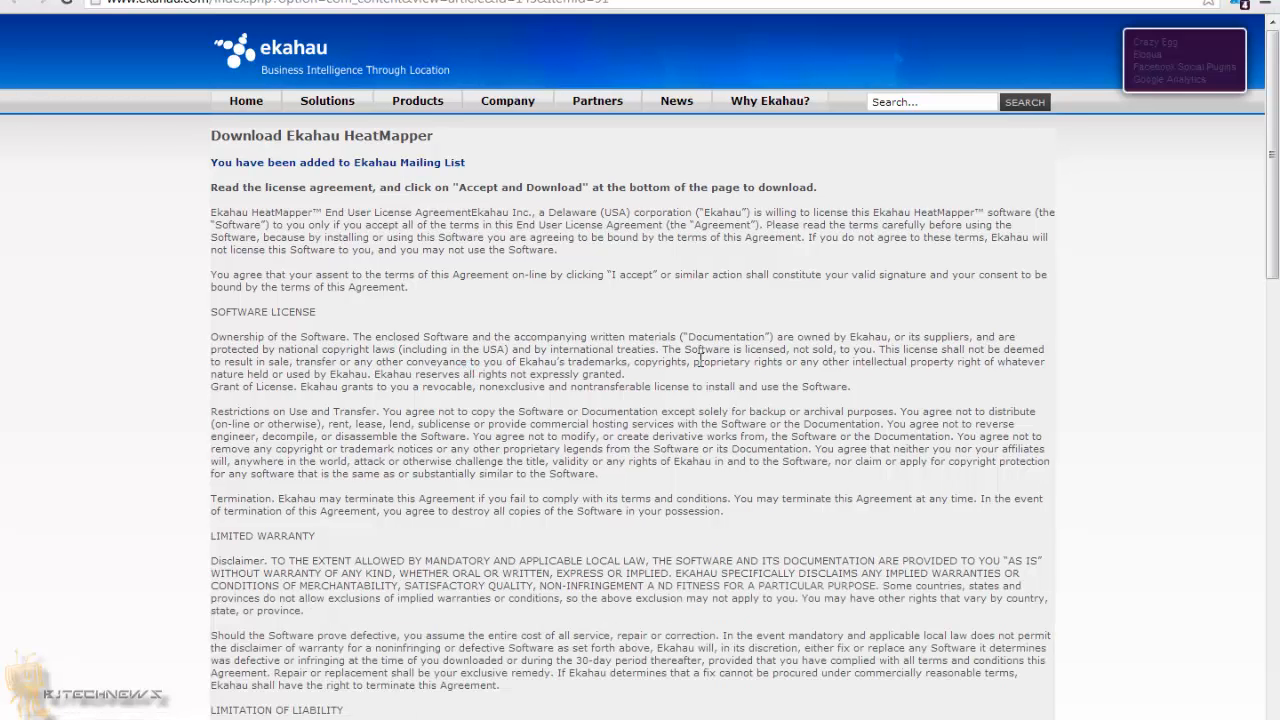
{"action": "scroll", "scroll_direction": "down", "scroll_amount": 3}
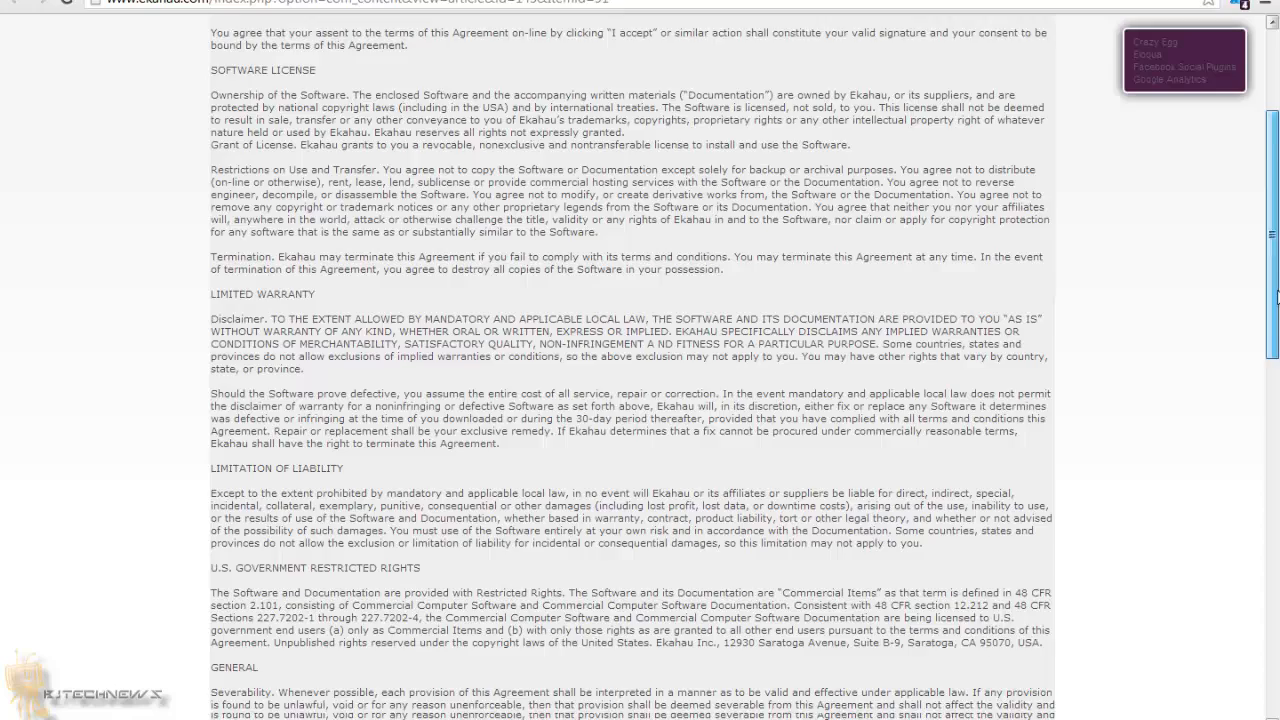
{"action": "scroll", "scroll_direction": "down", "scroll_amount": 3}
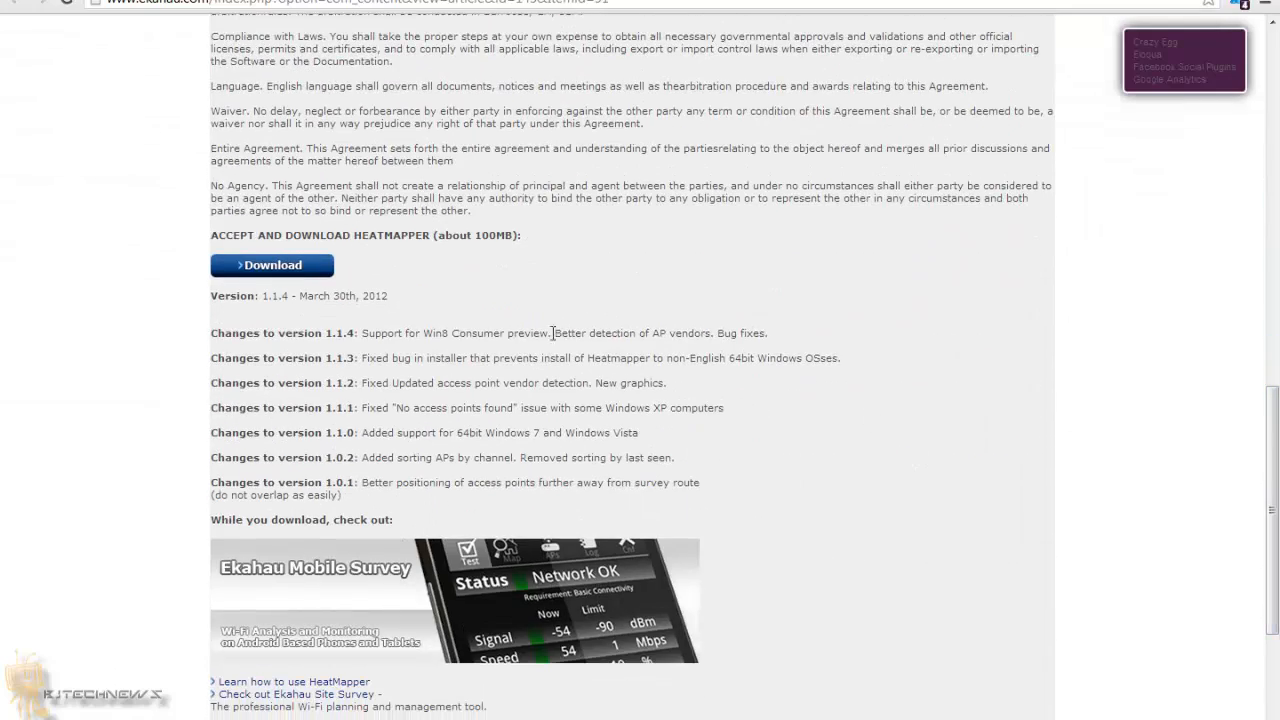
{"action": "mouse_move", "coordinate": [271, 265]}
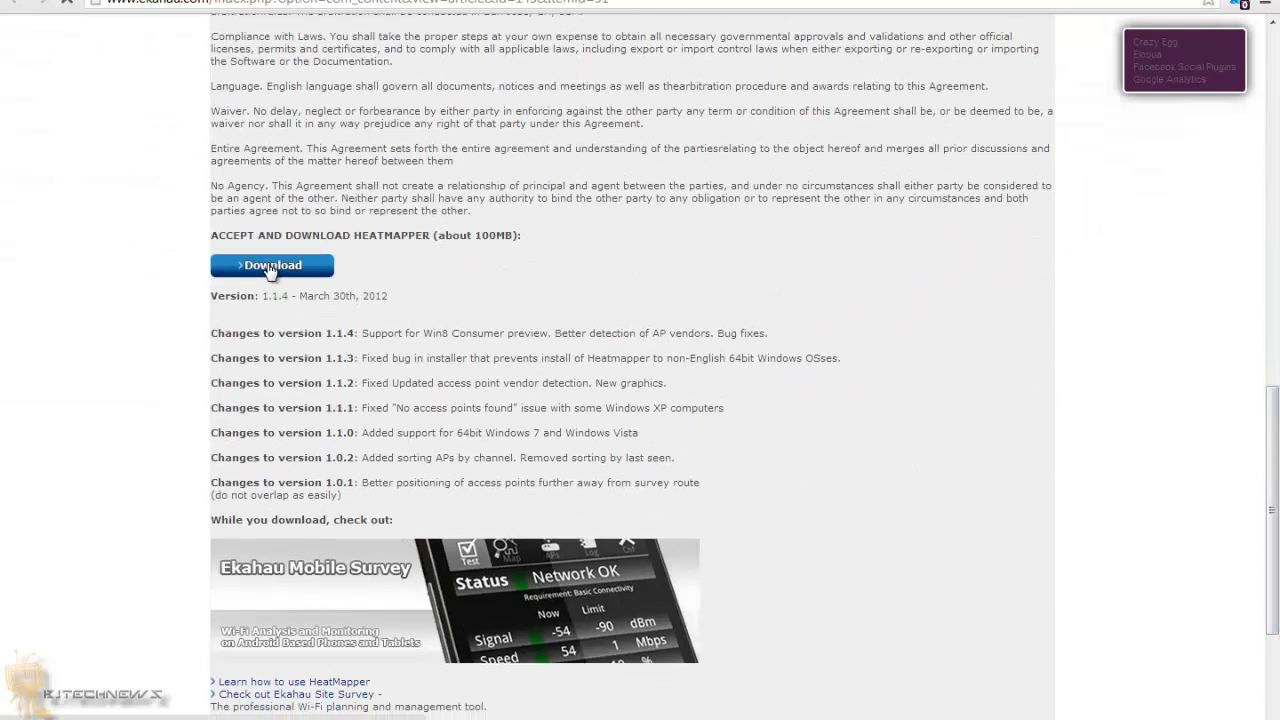
{"action": "left_click", "coordinate": [271, 265]}
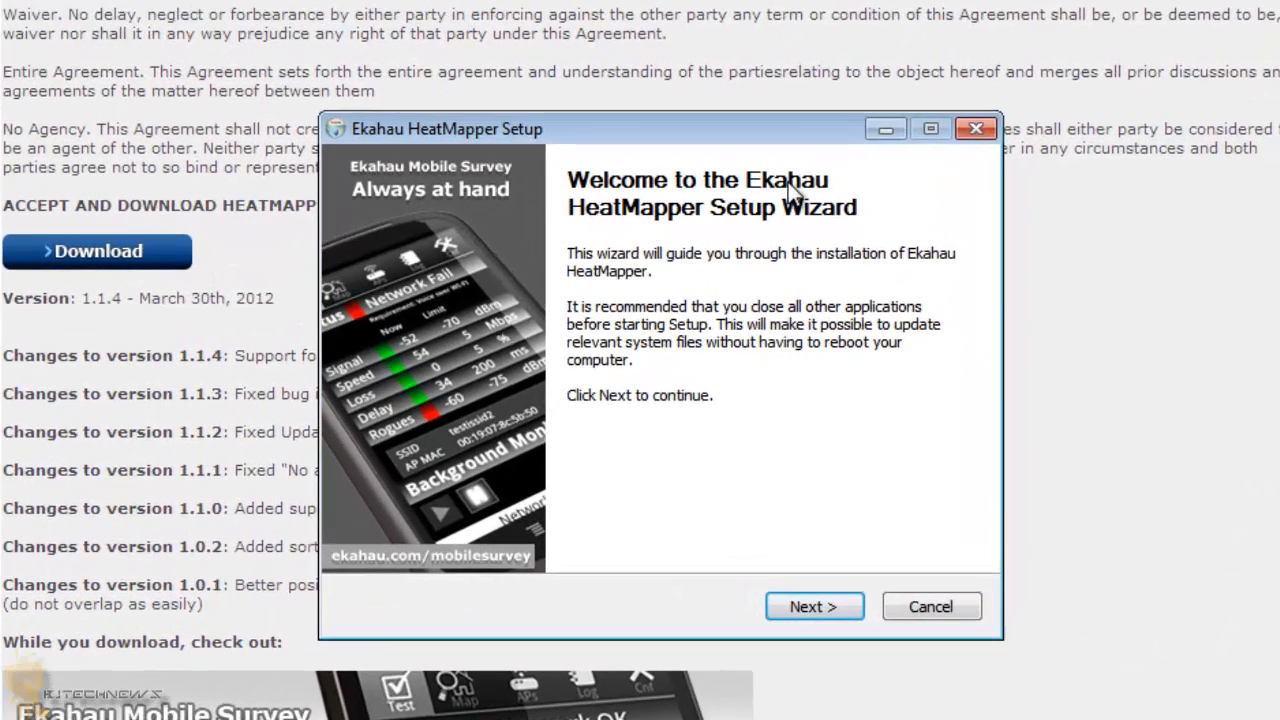
{"action": "mouse_move", "coordinate": [799, 472]}
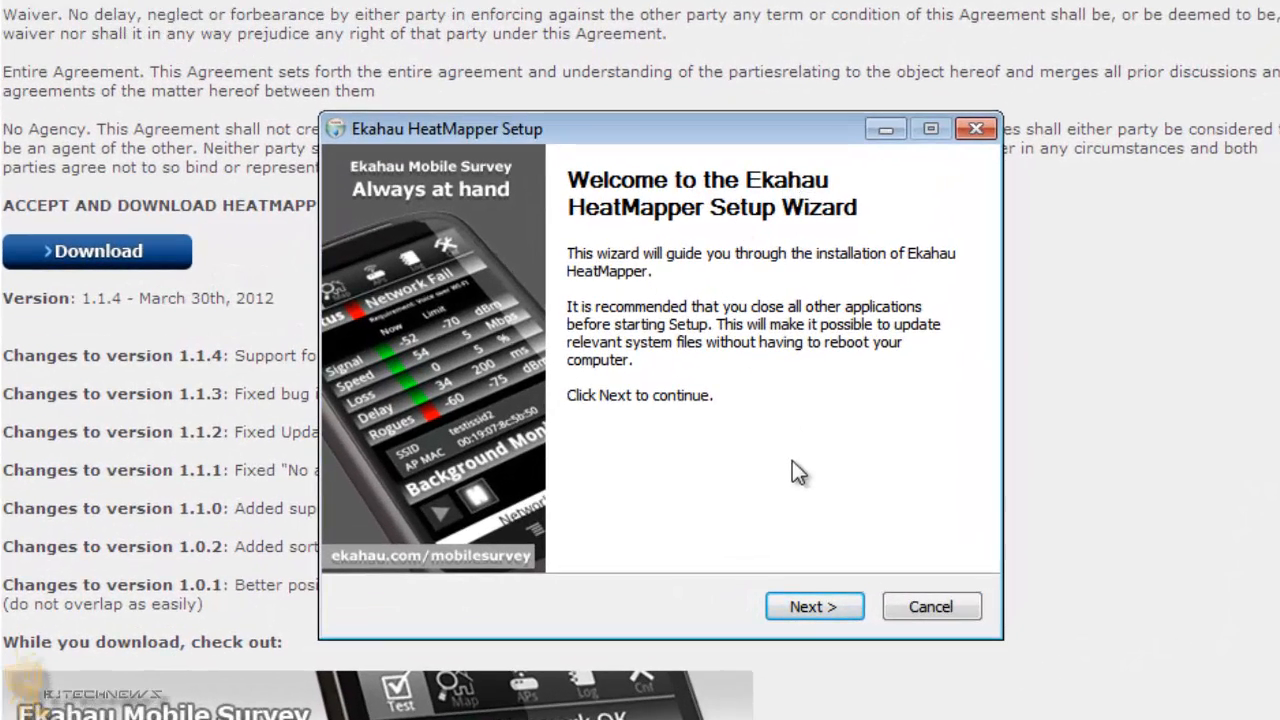
Step: Accept the license and install HeatMapper into the default folder
{"action": "left_click", "coordinate": [814, 606]}
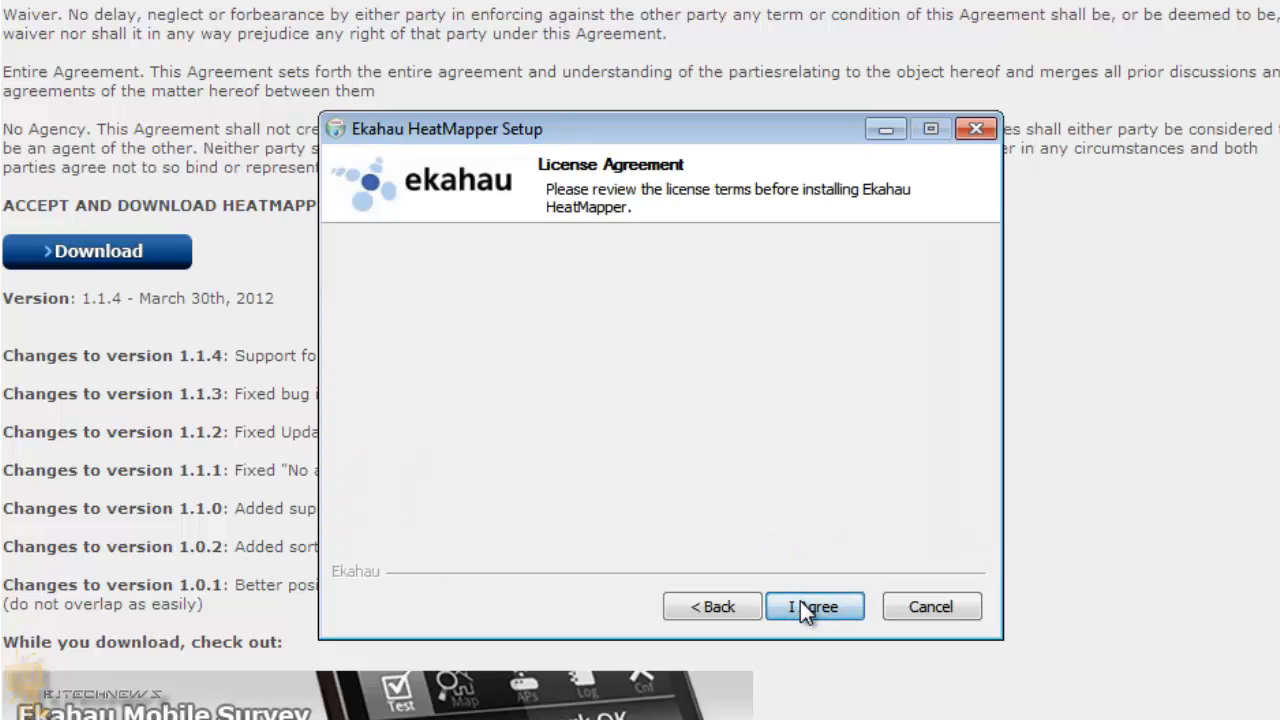
{"action": "left_click", "coordinate": [814, 606]}
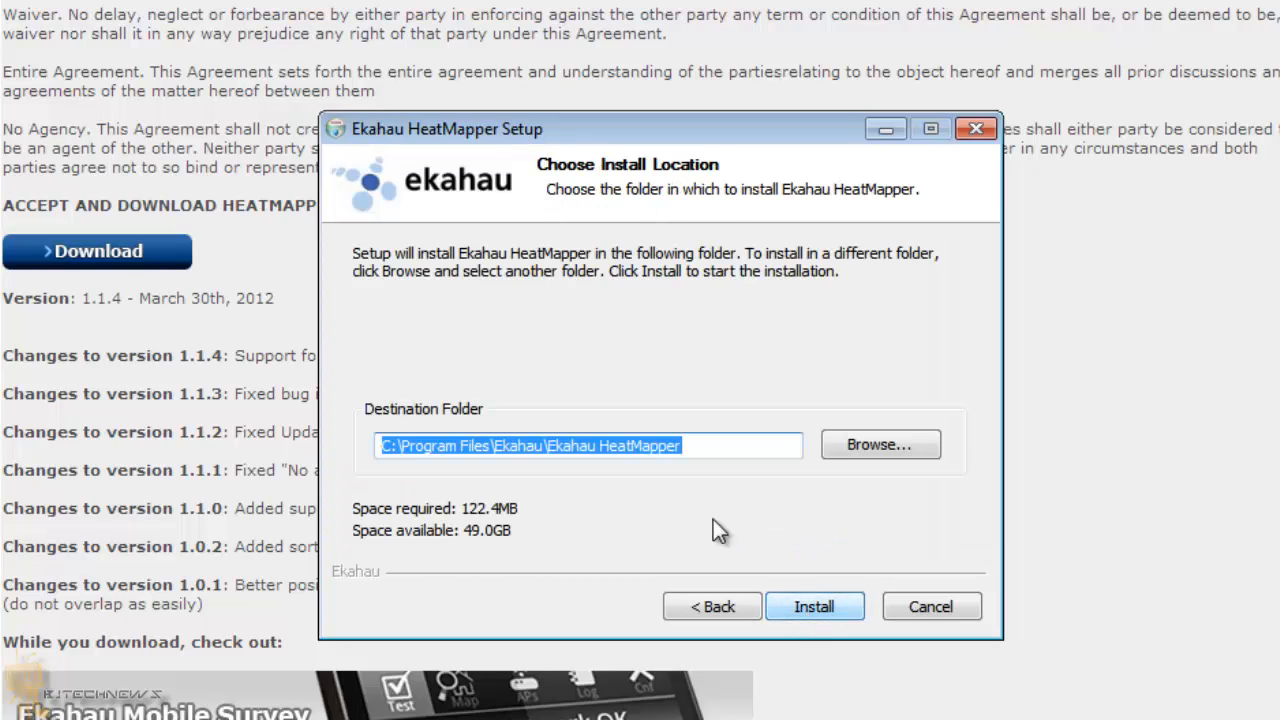
{"action": "left_click", "coordinate": [814, 606]}
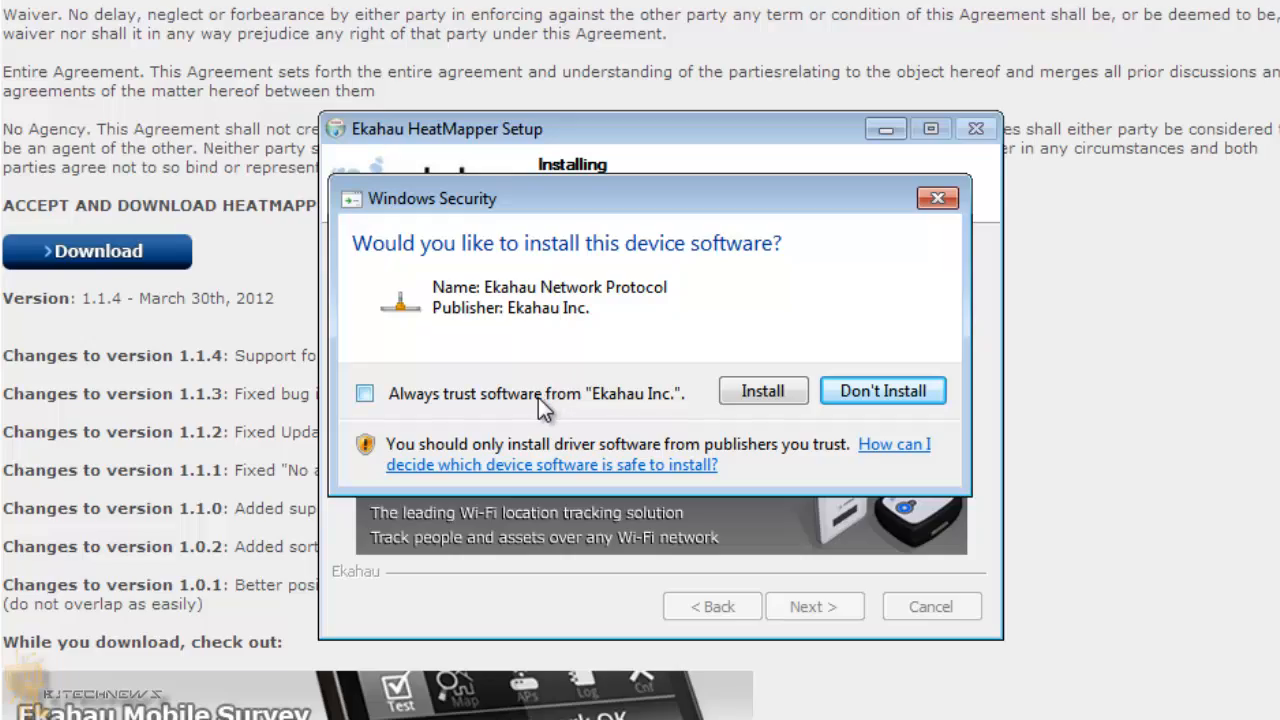
Step: Allow the Ekahau Network Protocol driver, untick Run Ekahau HeatMapper, and finish setup
{"action": "left_click", "coordinate": [762, 390]}
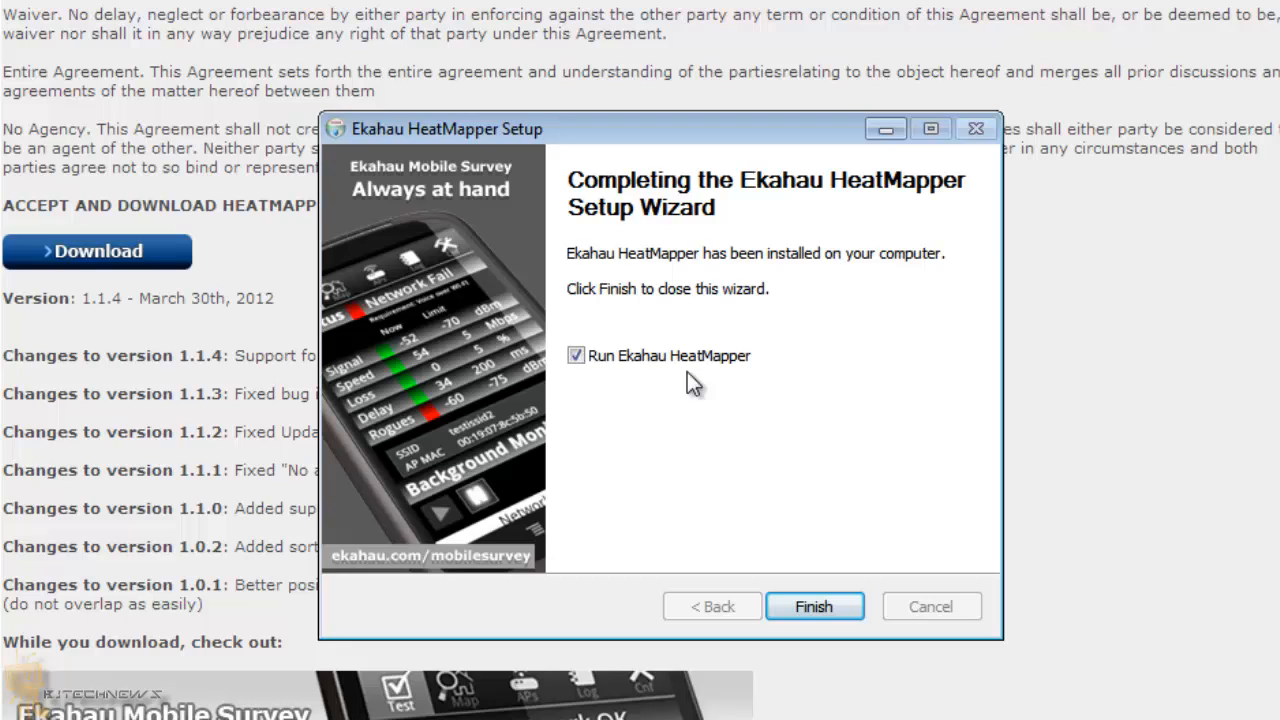
{"action": "left_click", "coordinate": [576, 355]}
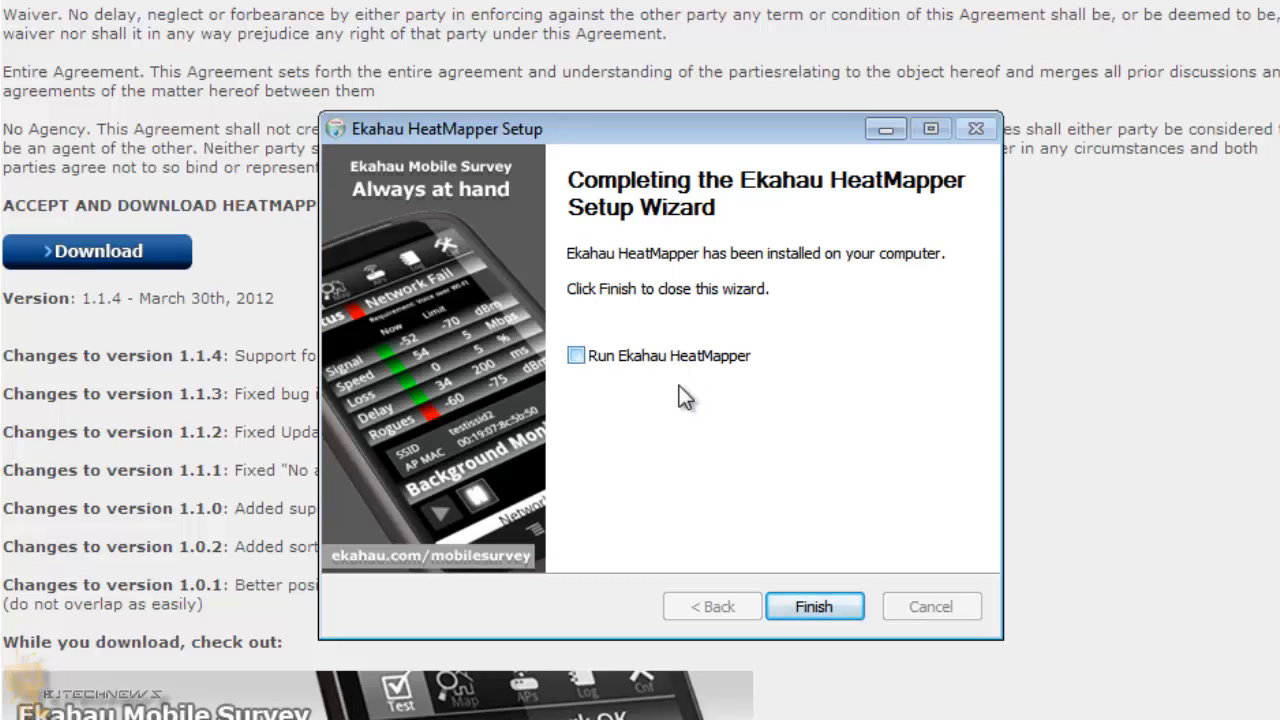
{"action": "left_click", "coordinate": [814, 606]}
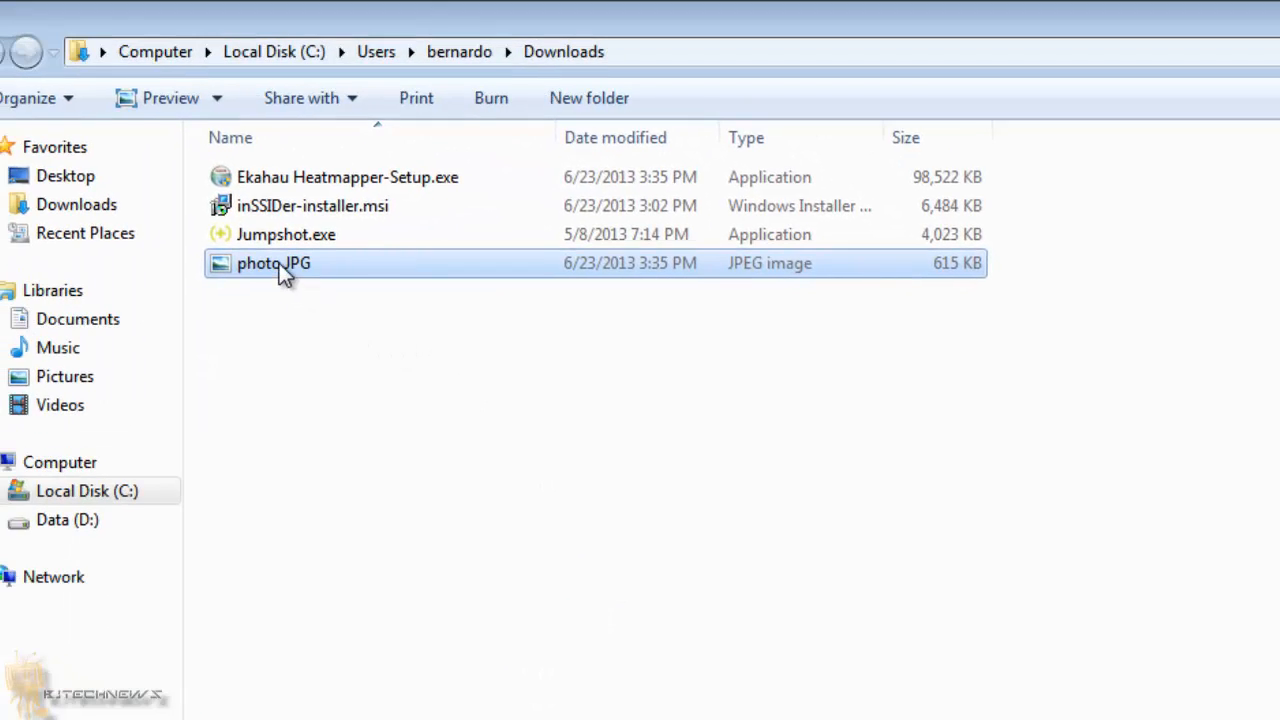
Step: Open photo.JPG in Windows Photo Viewer, rotate it twice to upright, and close
{"action": "right_click", "coordinate": [273, 263]}
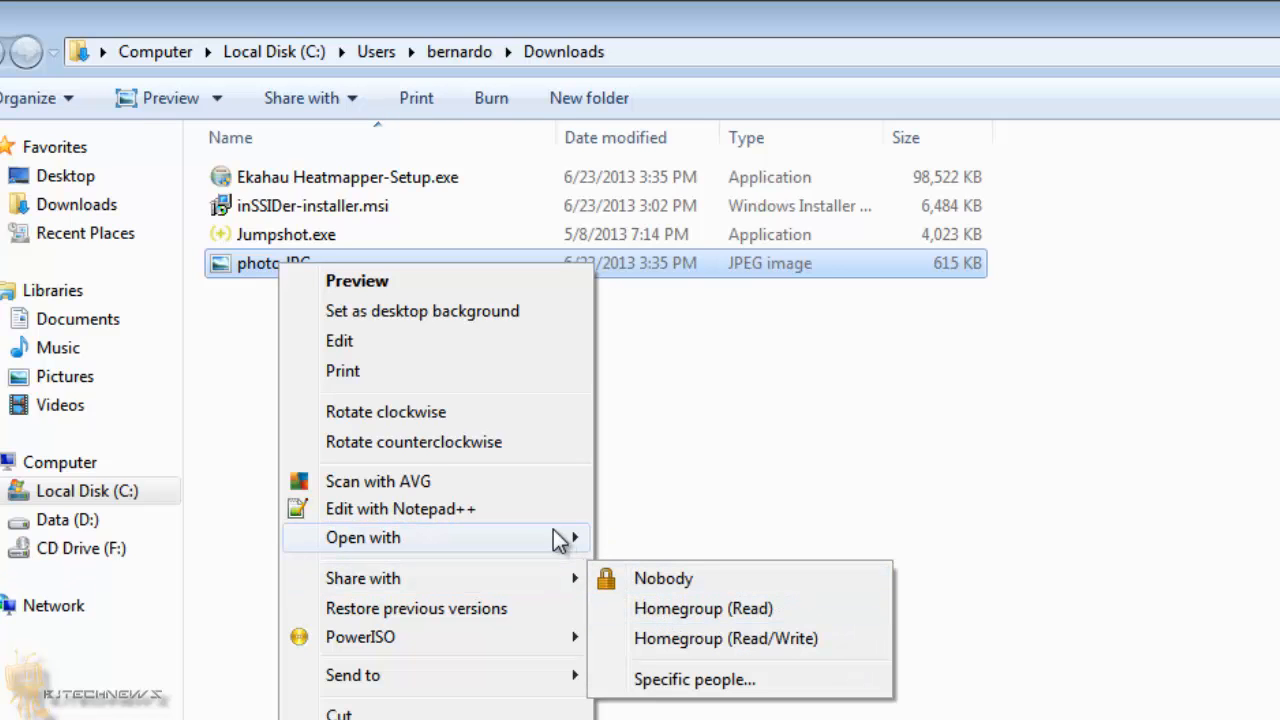
{"action": "left_click", "coordinate": [356, 280]}
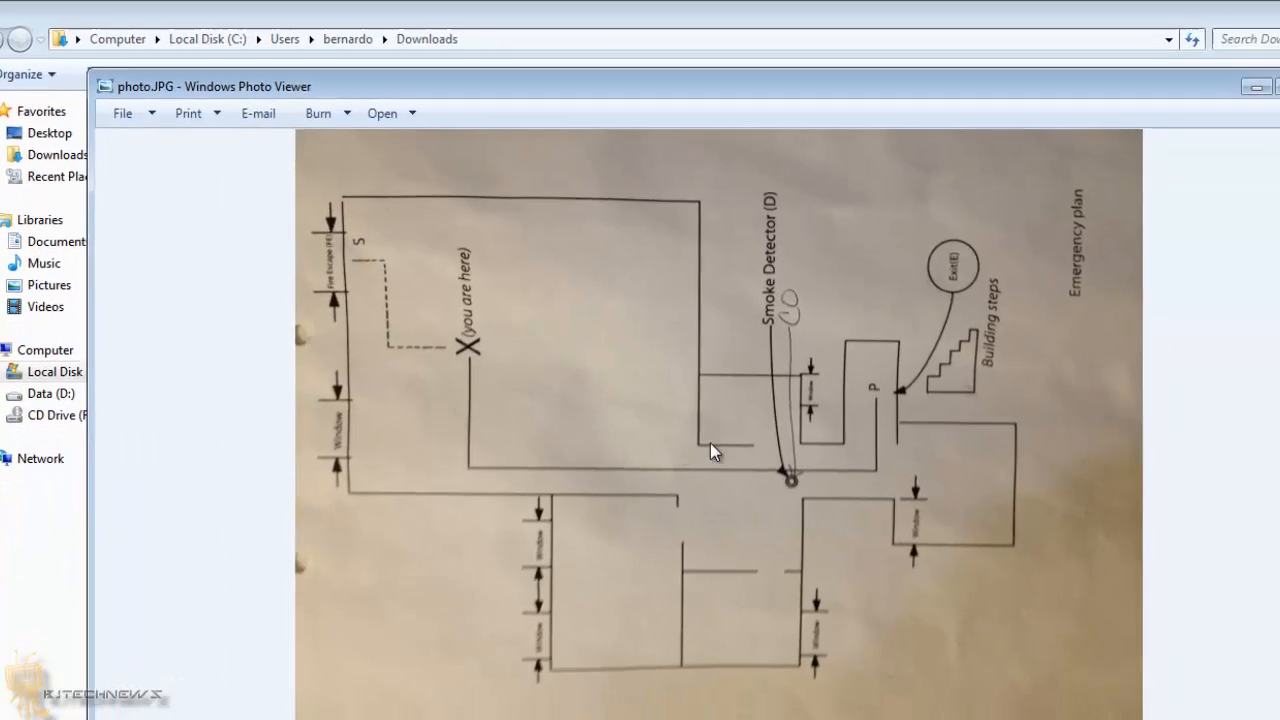
{"action": "left_click", "coordinate": [723, 702]}
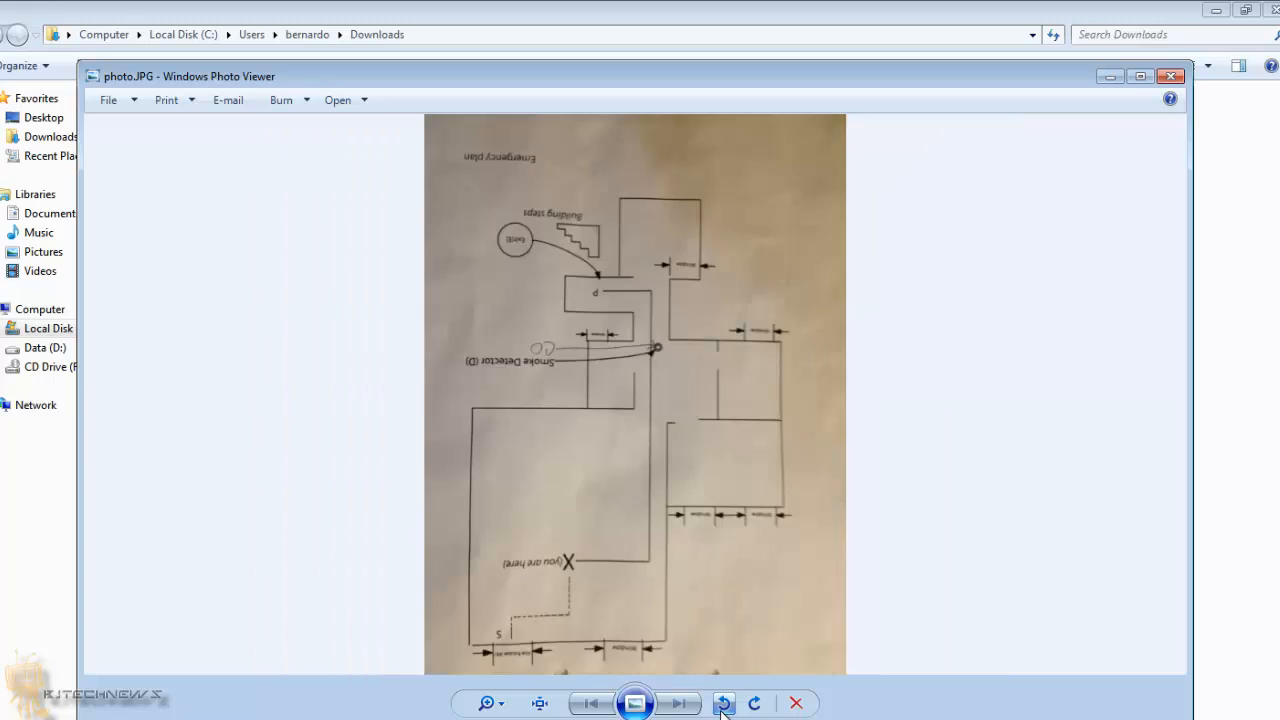
{"action": "left_click", "coordinate": [723, 703]}
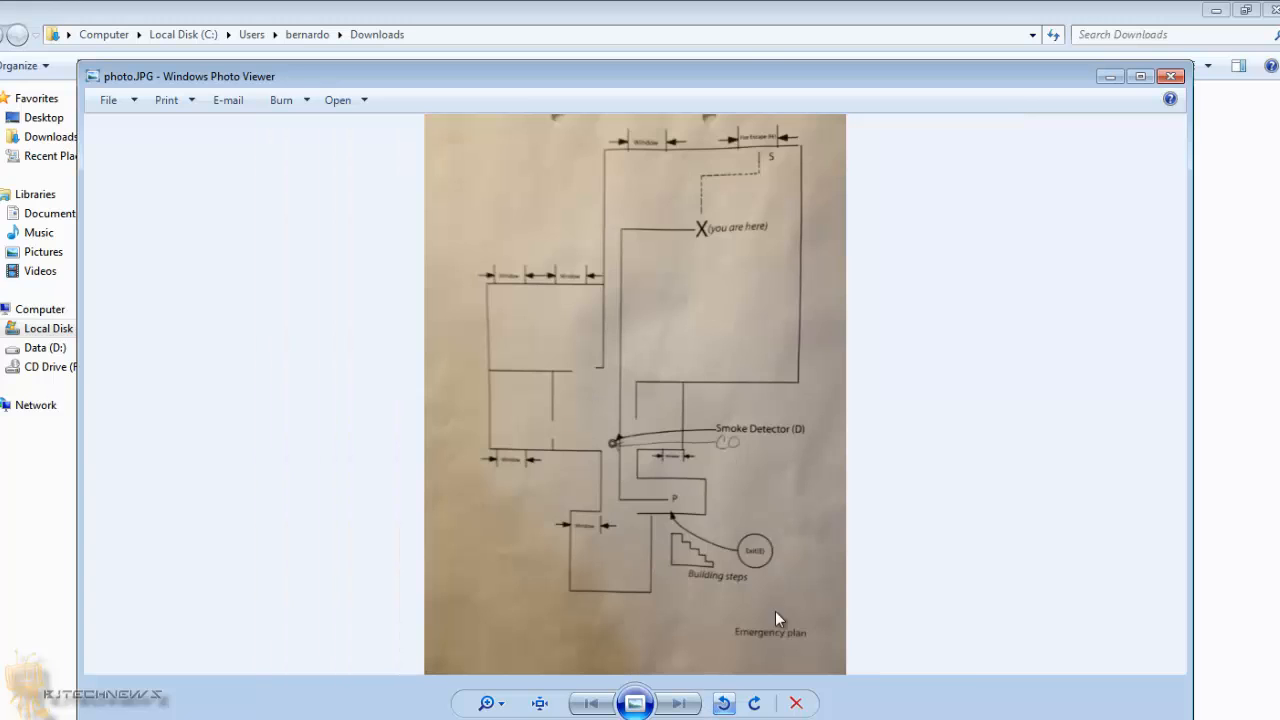
{"action": "mouse_move", "coordinate": [703, 430]}
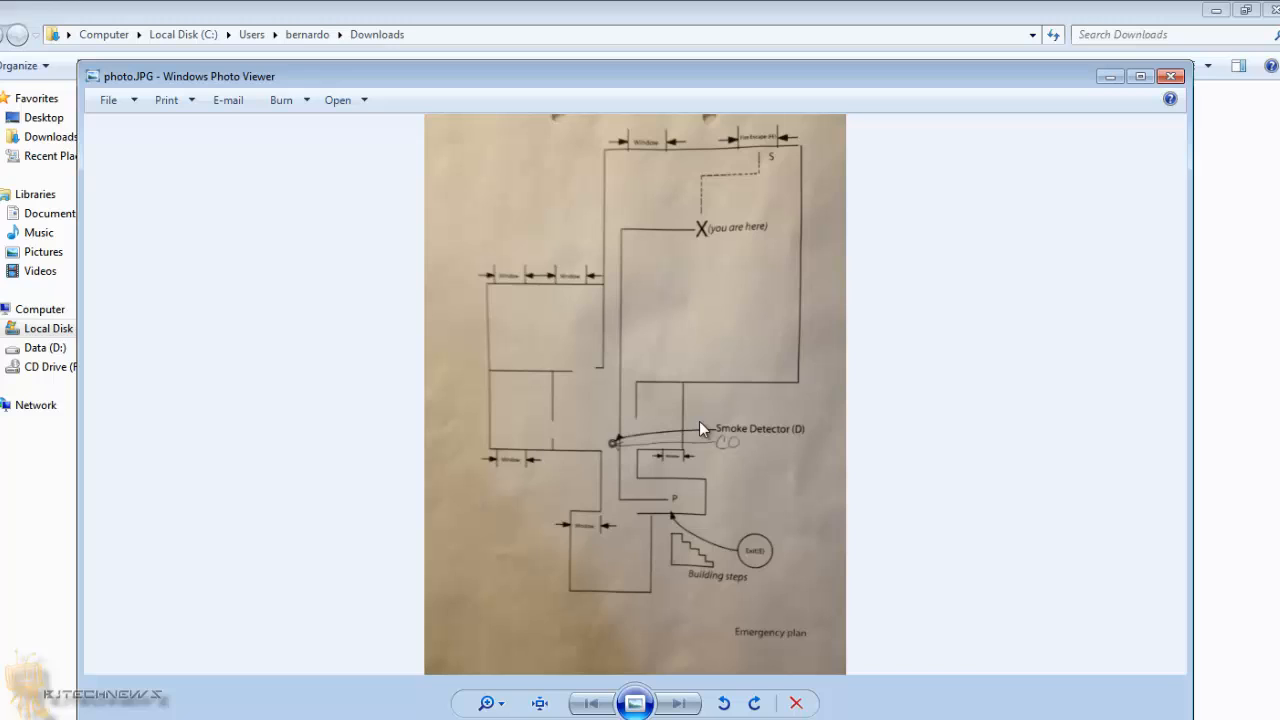
{"action": "mouse_move", "coordinate": [972, 351]}
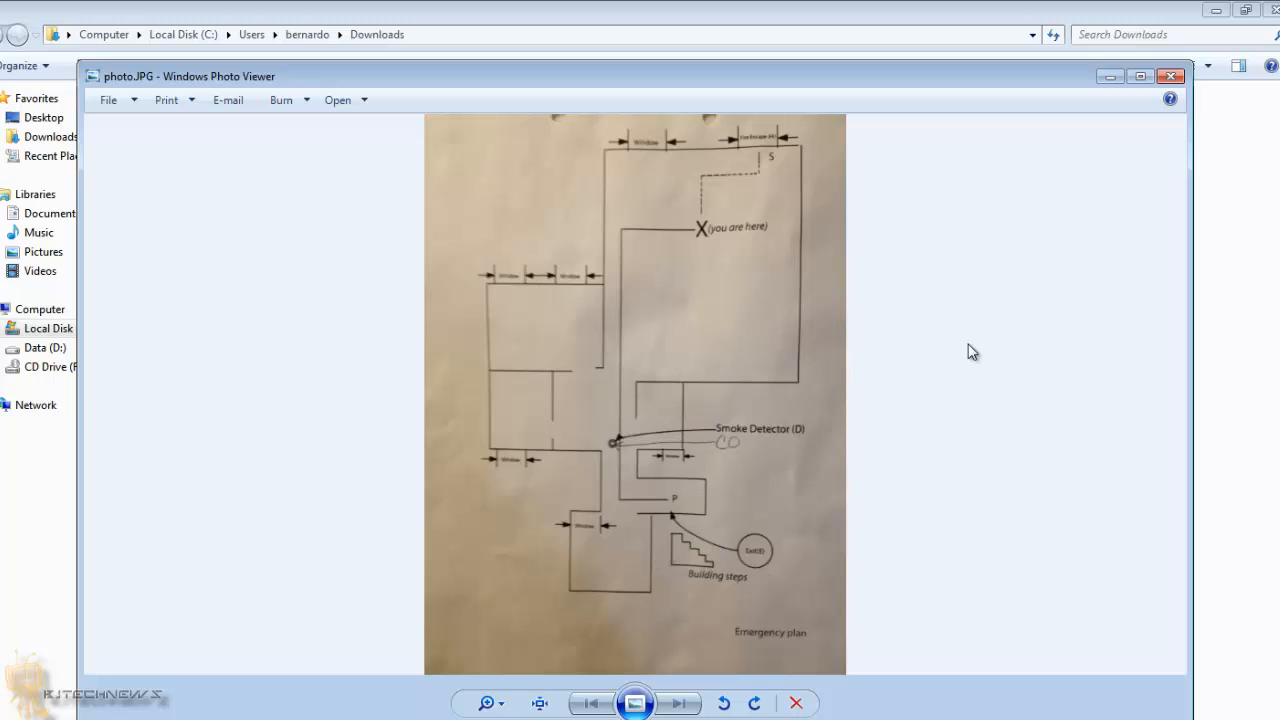
{"action": "left_click", "coordinate": [1170, 76]}
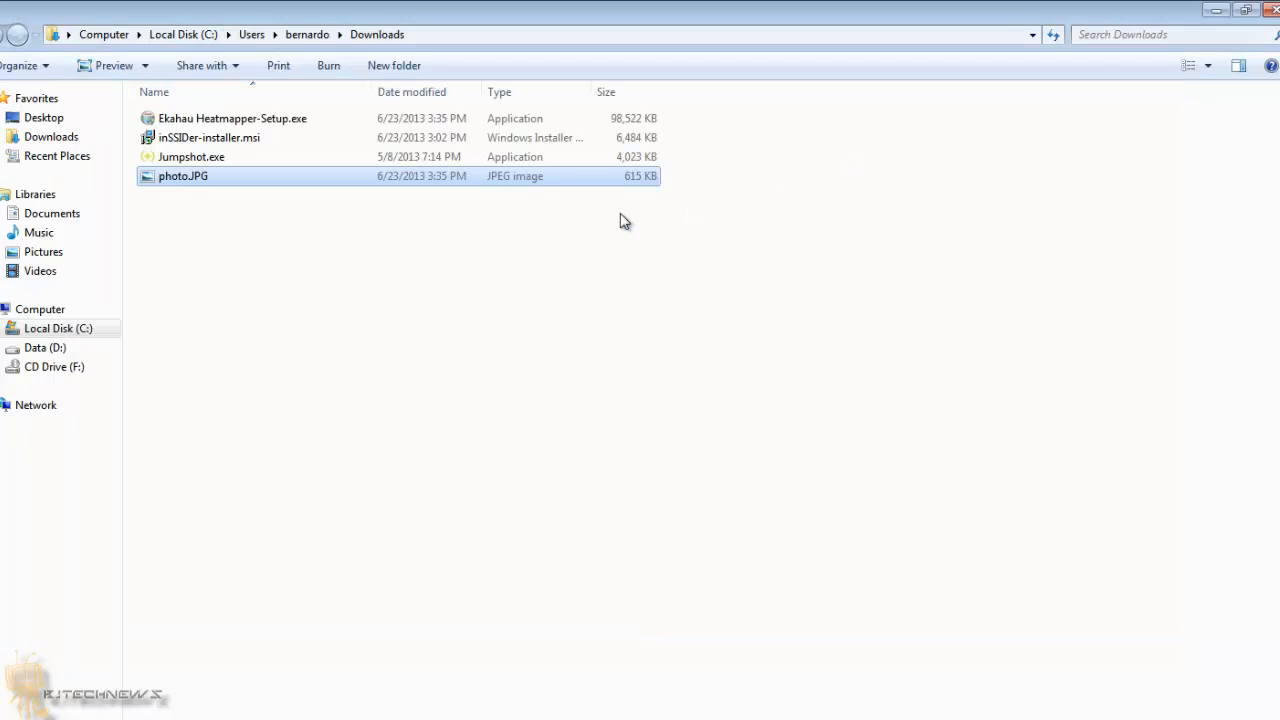
Step: Change the Downloads folder's file view display
{"action": "left_click", "coordinate": [1207, 65]}
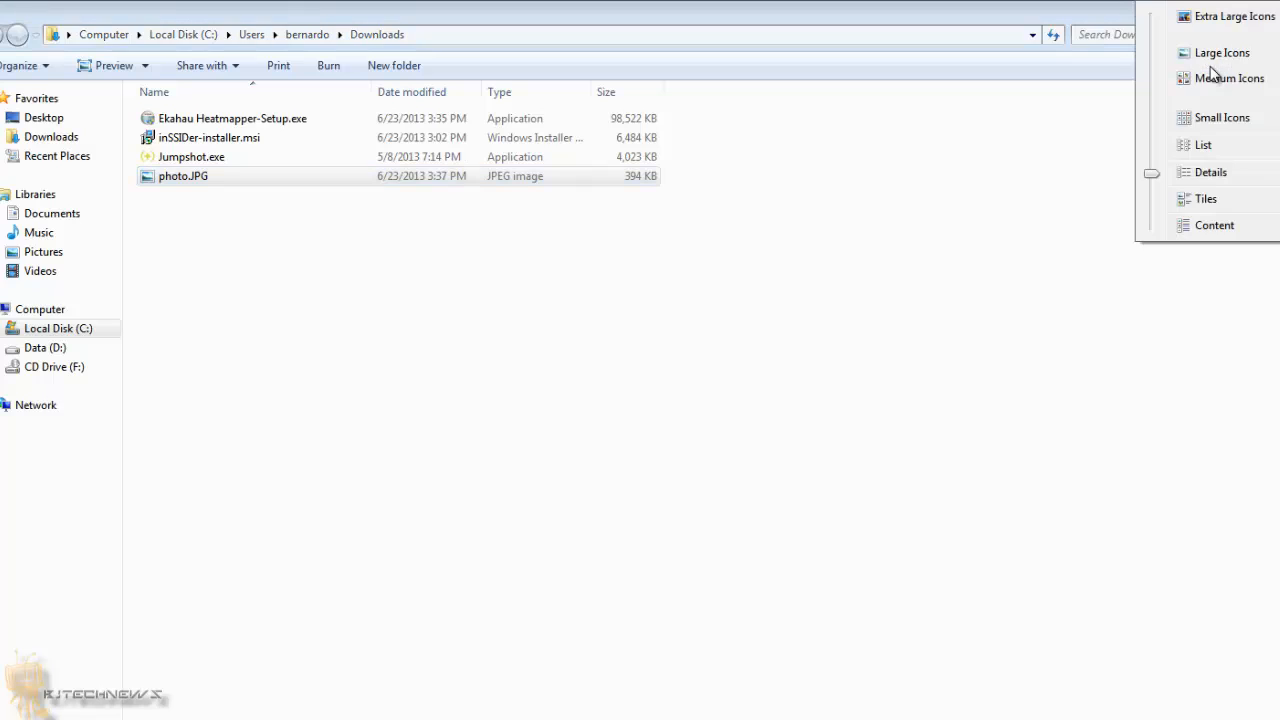
{"action": "mouse_move", "coordinate": [1229, 78]}
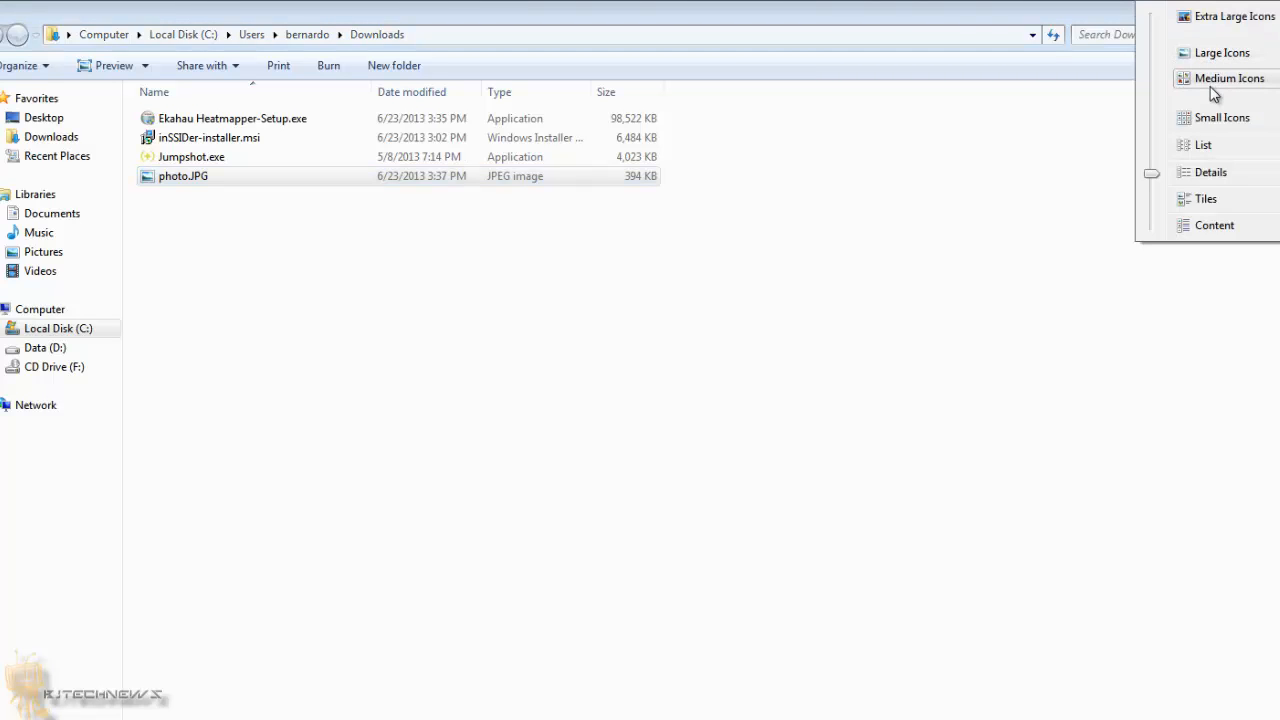
{"action": "left_click", "coordinate": [1228, 78]}
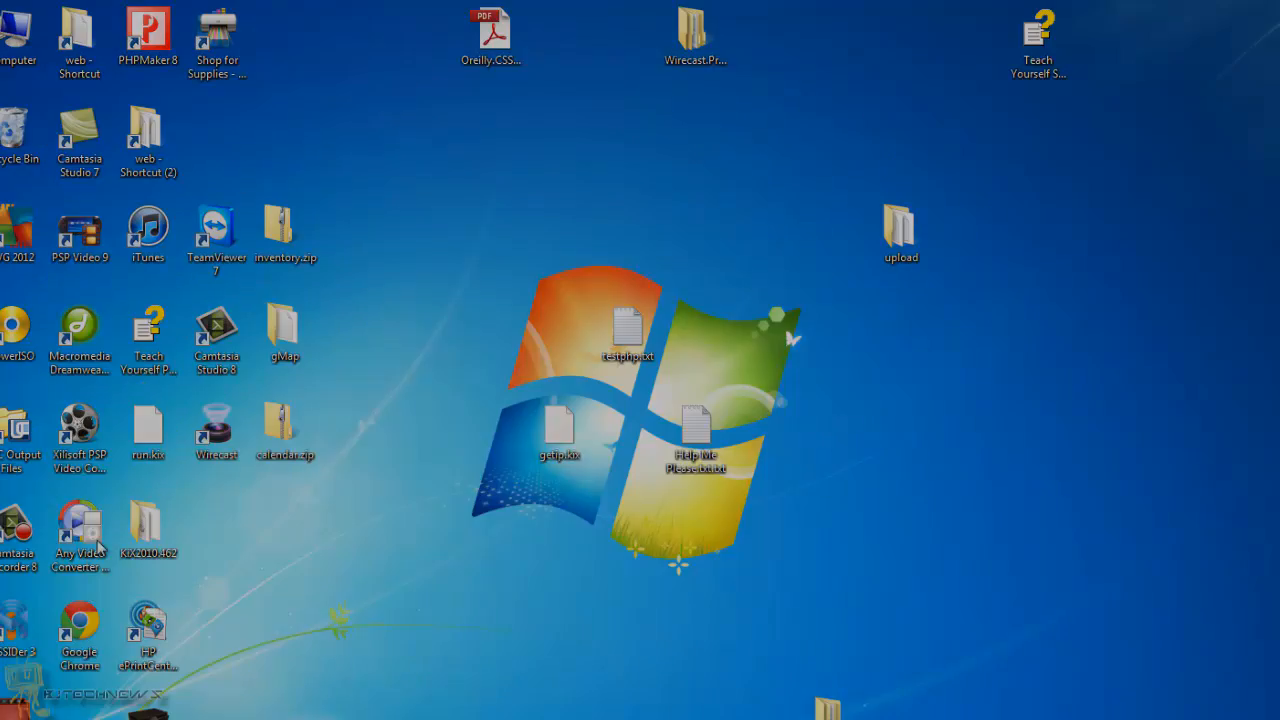
Step: Launch Ekahau HeatMapper from the Start menu programs list
{"action": "left_click", "coordinate": [20, 715]}
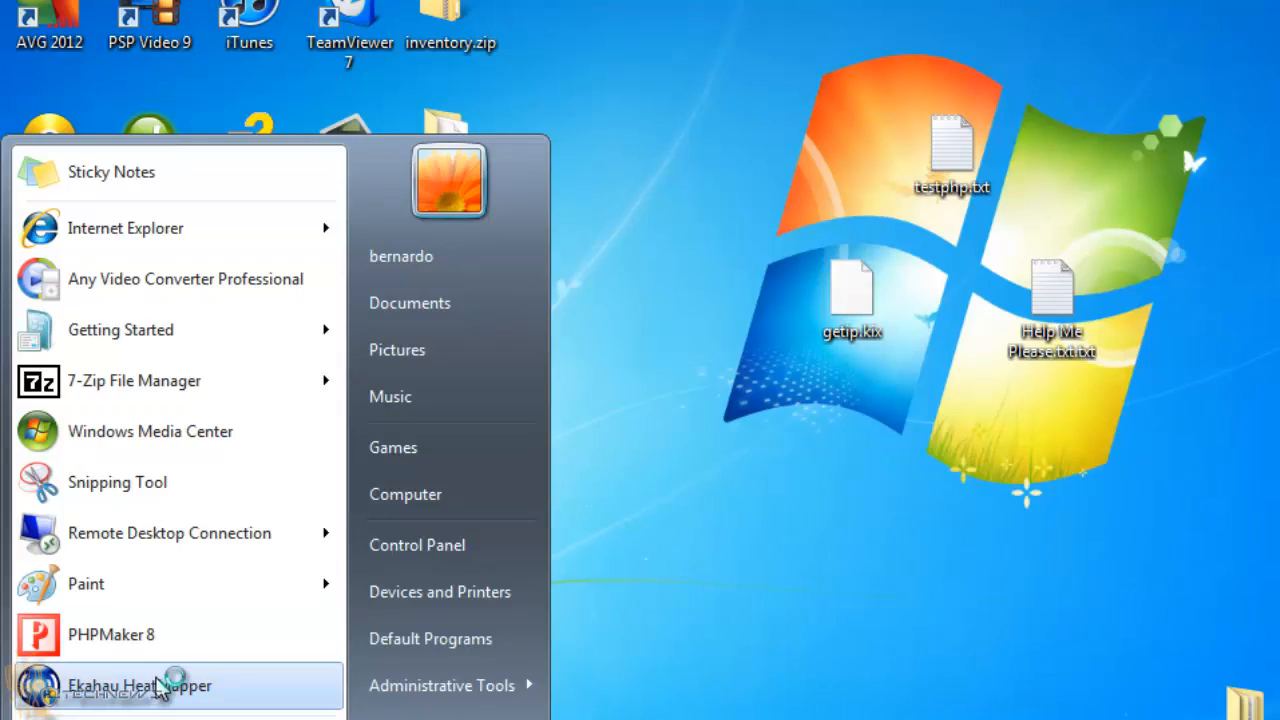
{"action": "left_click", "coordinate": [140, 685]}
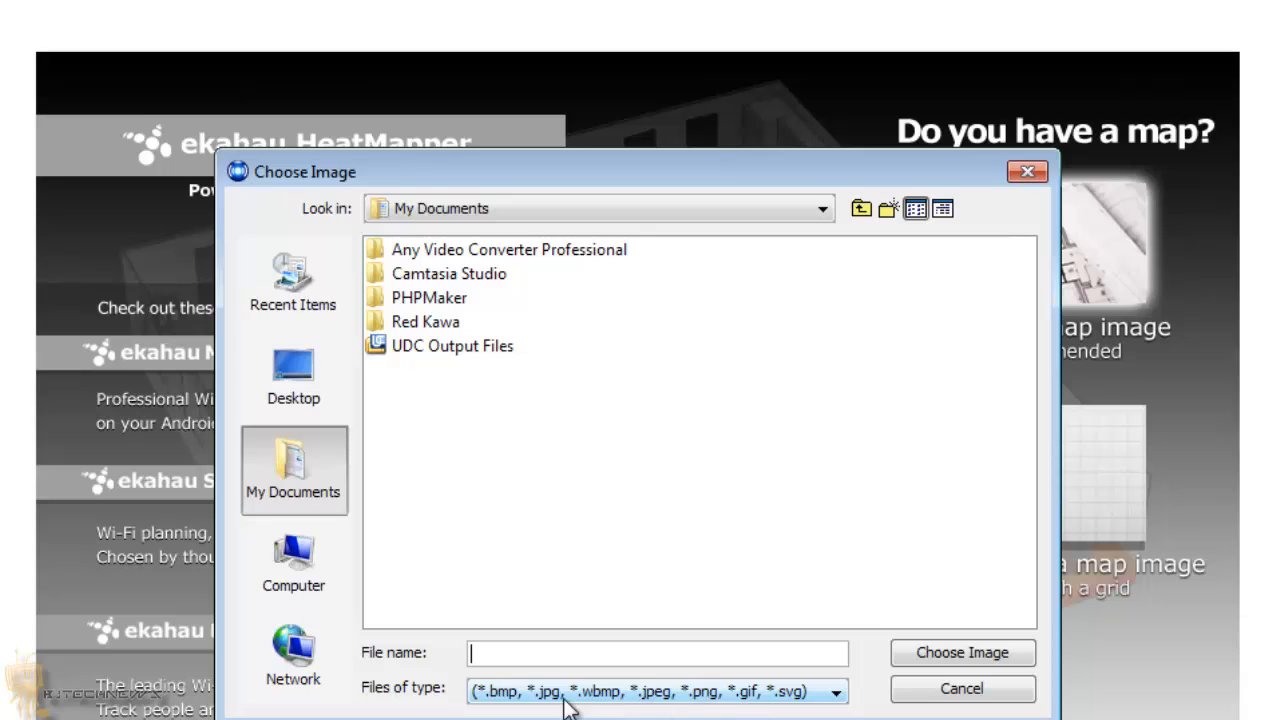
Step: Browse from Desktop into the user's home folder to find photo.JPG
{"action": "left_click", "coordinate": [293, 375]}
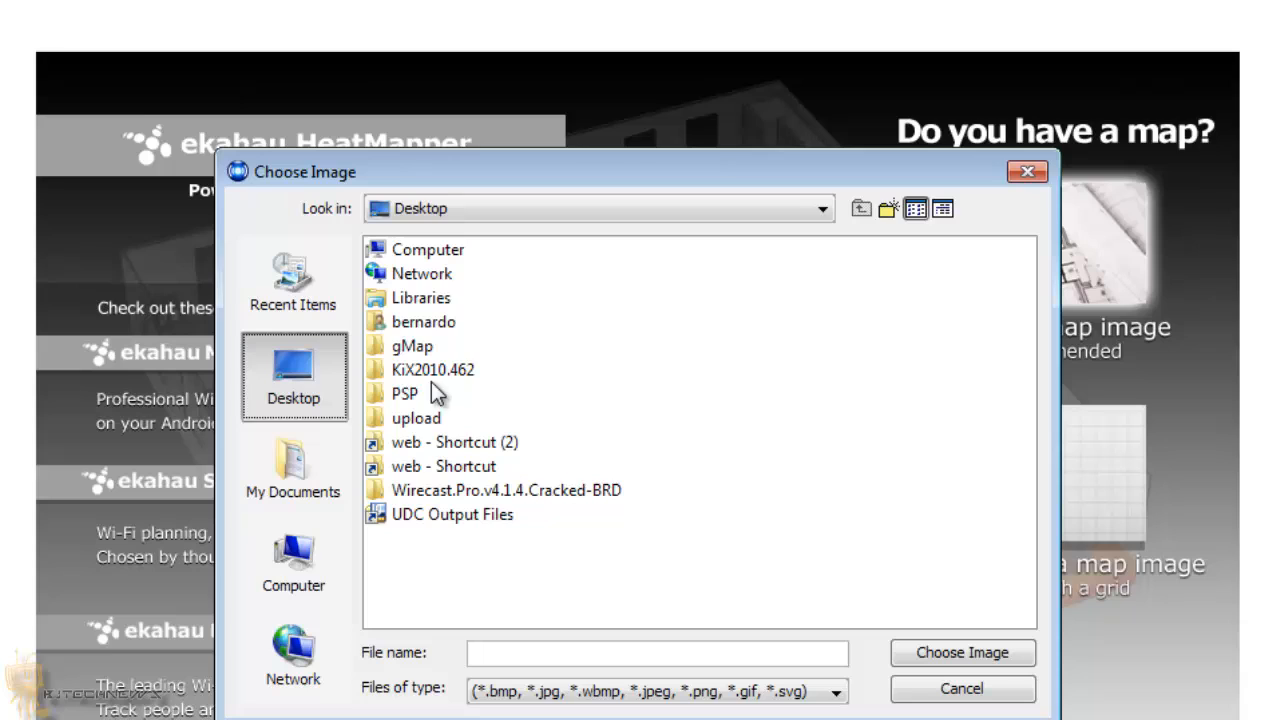
{"action": "mouse_move", "coordinate": [430, 330]}
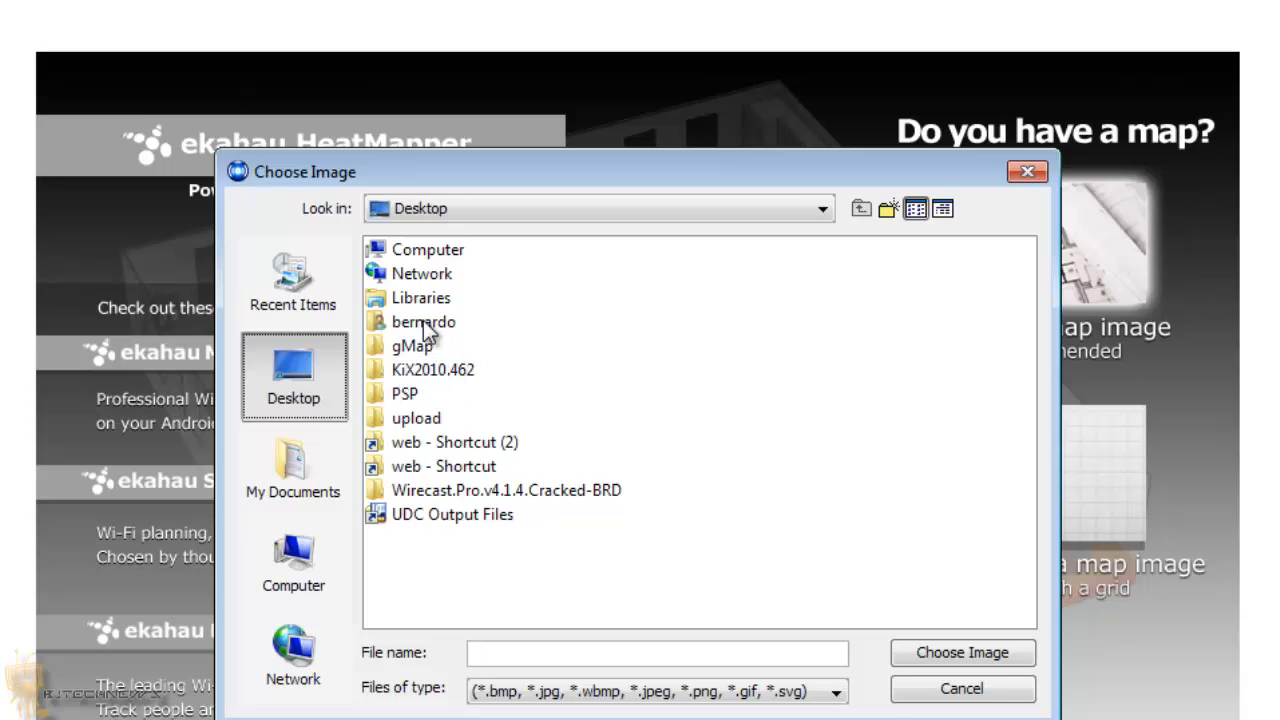
{"action": "double_click", "coordinate": [423, 321]}
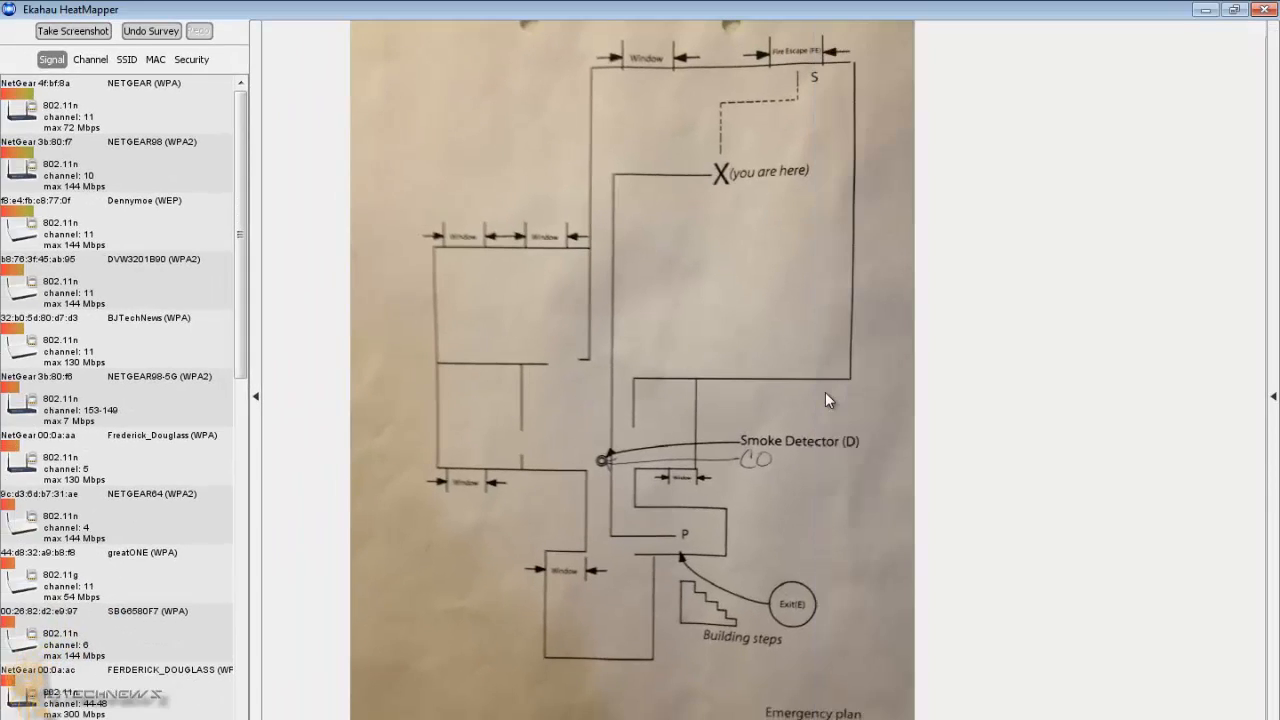
{"action": "mouse_move", "coordinate": [391, 245]}
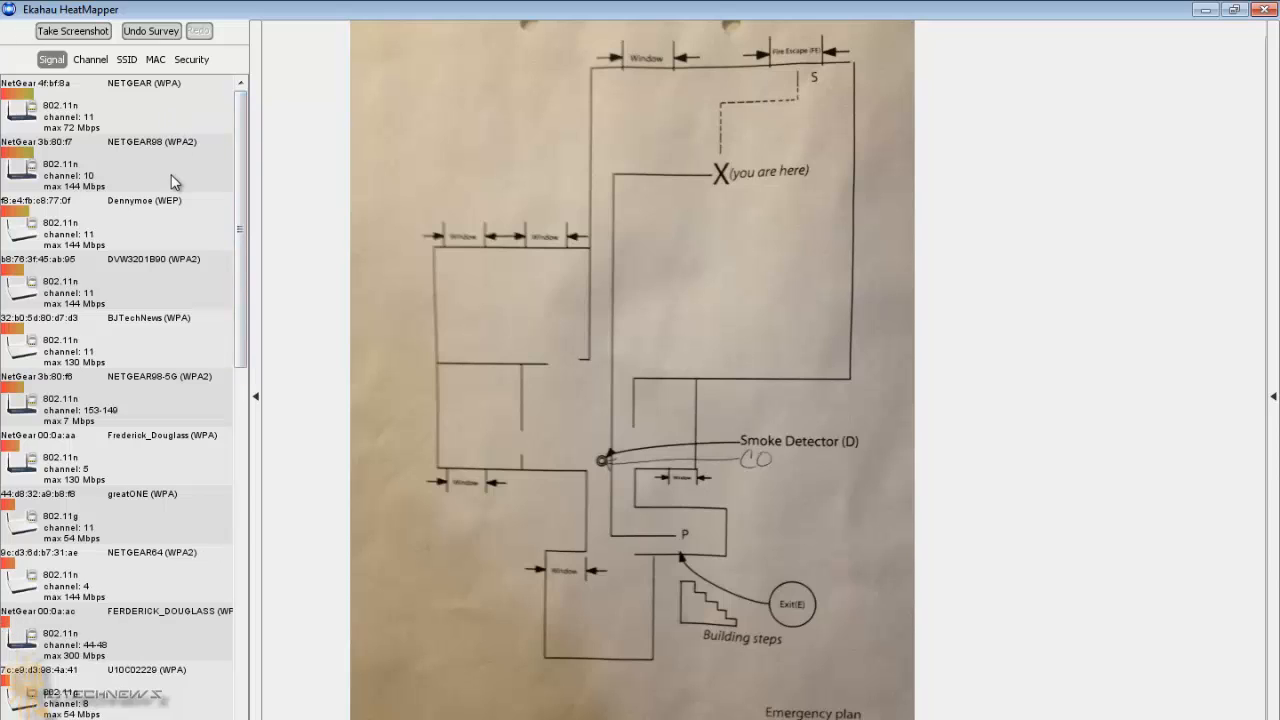
{"action": "mouse_move", "coordinate": [152, 513]}
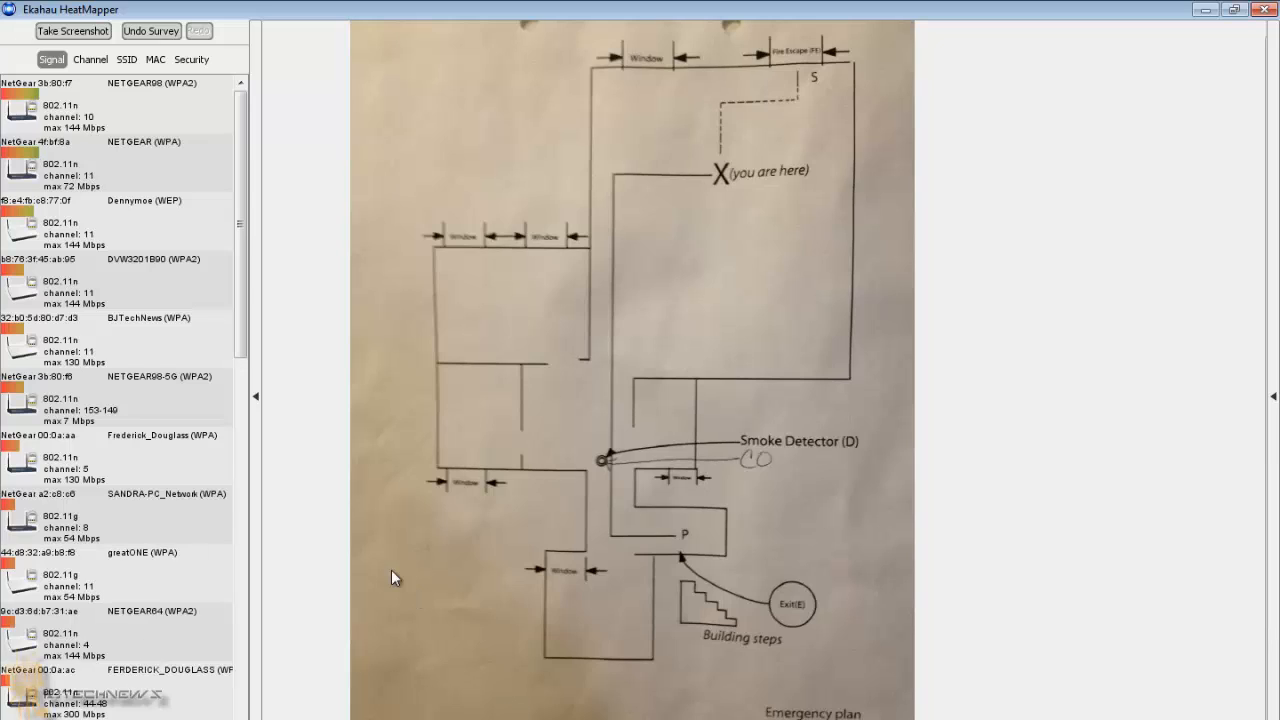
{"action": "mouse_move", "coordinate": [378, 561]}
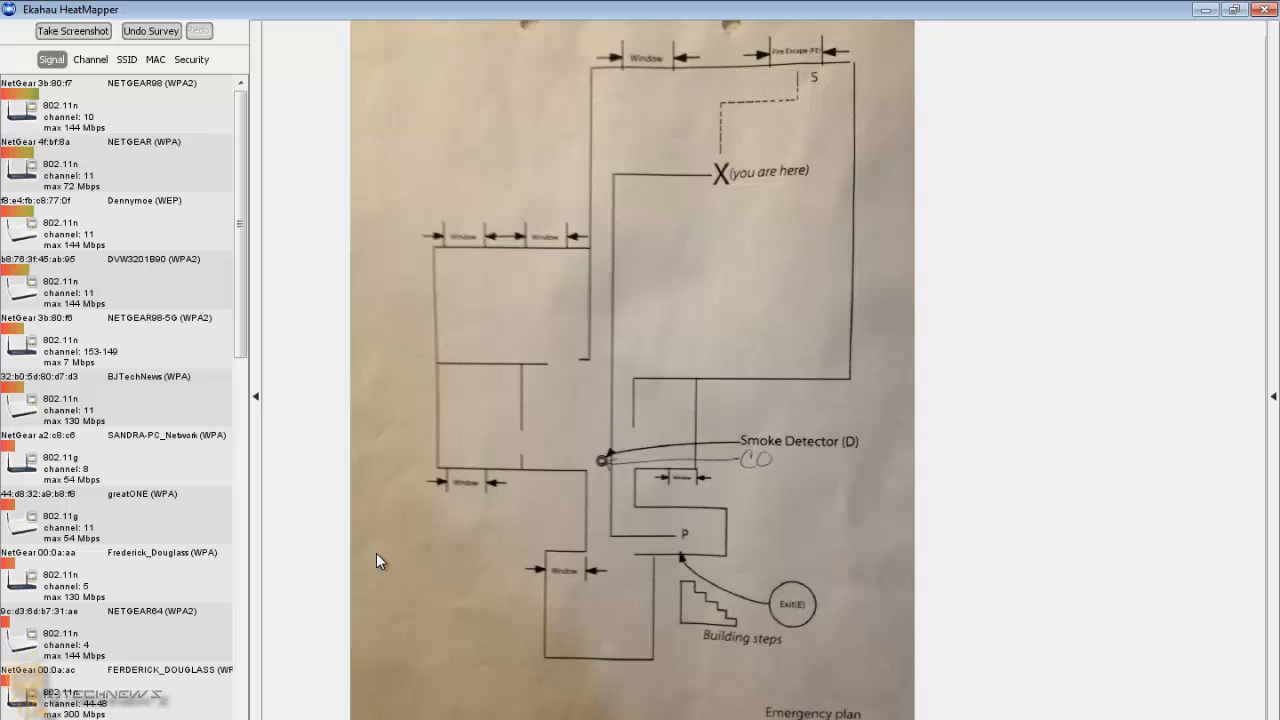
{"action": "mouse_move", "coordinate": [630, 244]}
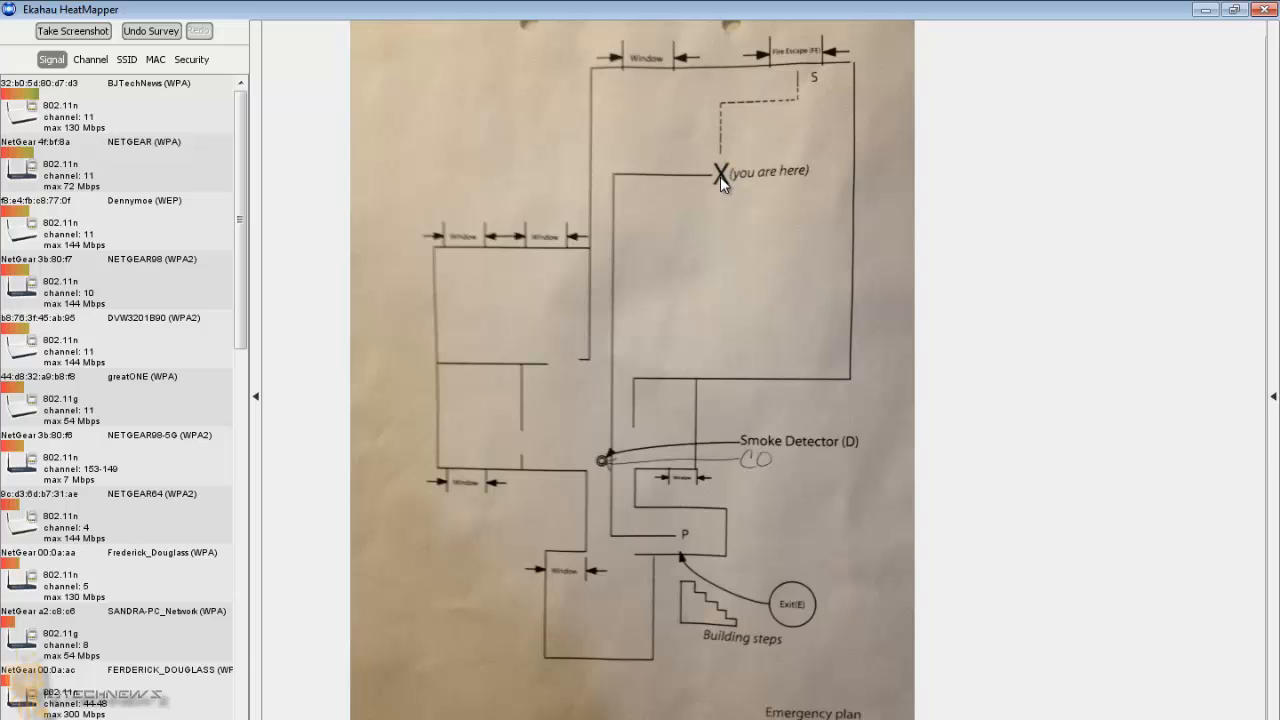
{"action": "left_click", "coordinate": [718, 165]}
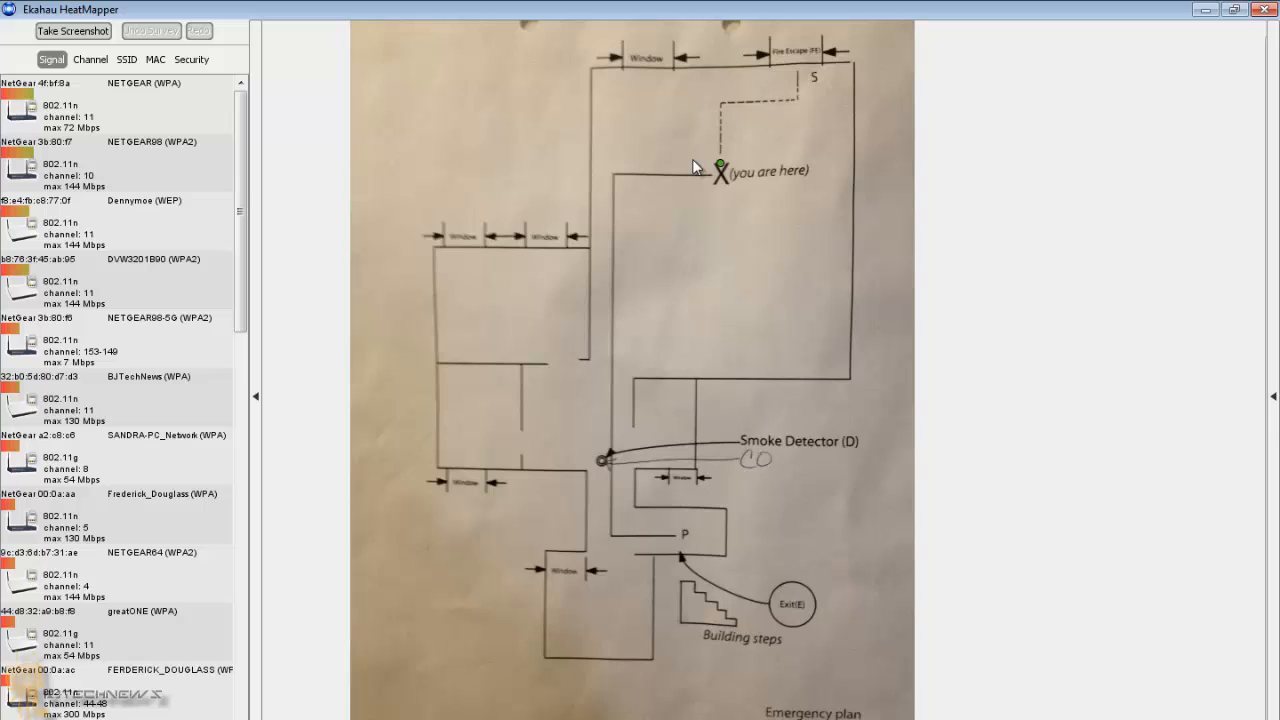
{"action": "mouse_move", "coordinate": [692, 167]}
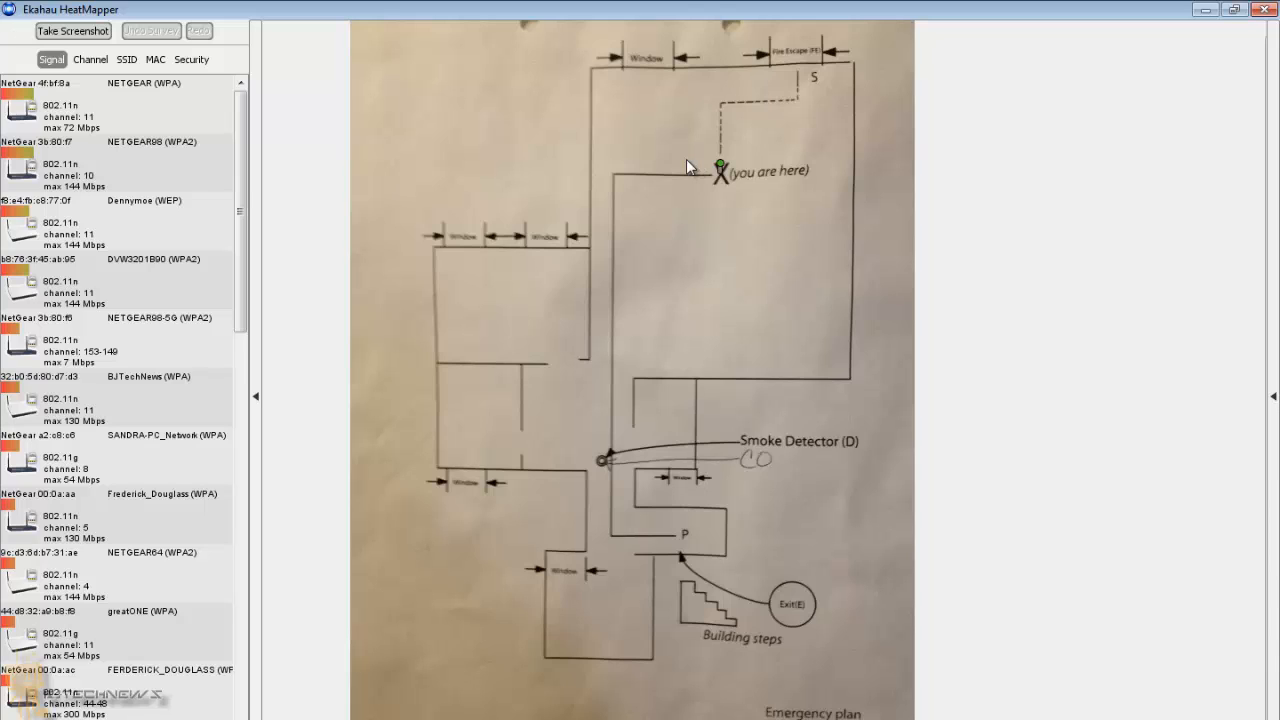
{"action": "left_click", "coordinate": [720, 165]}
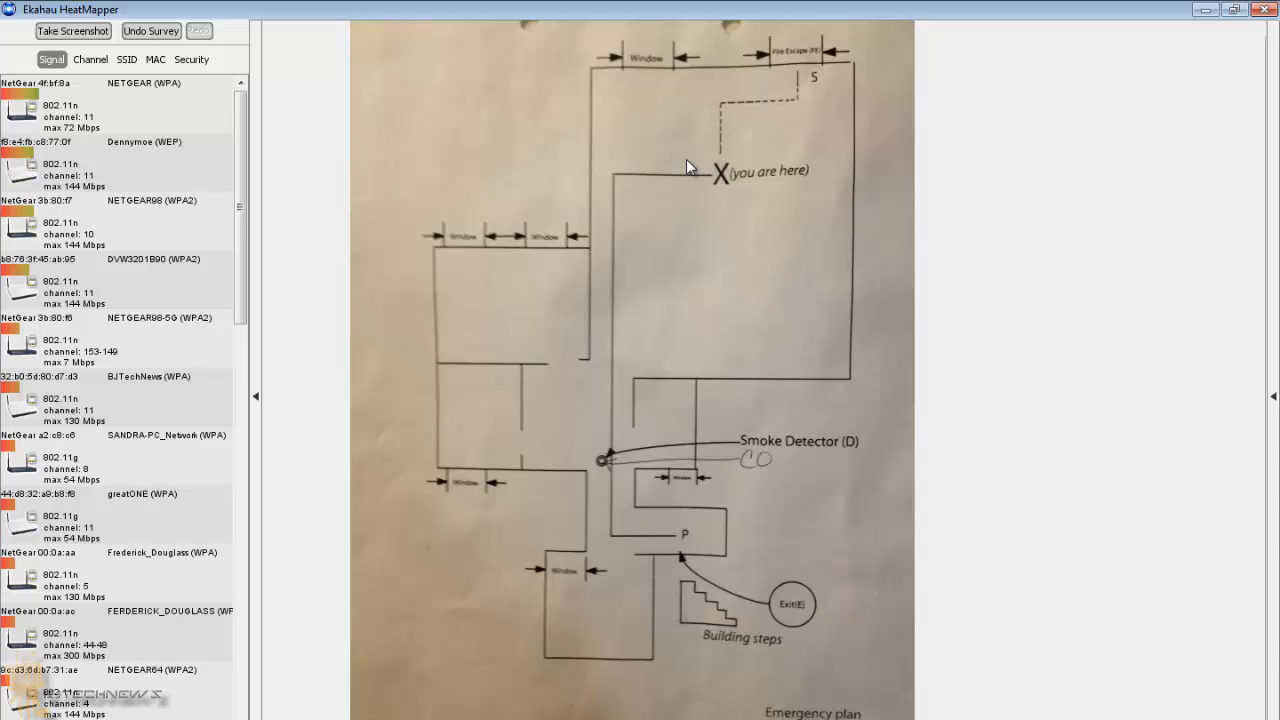
{"action": "mouse_move", "coordinate": [555, 197]}
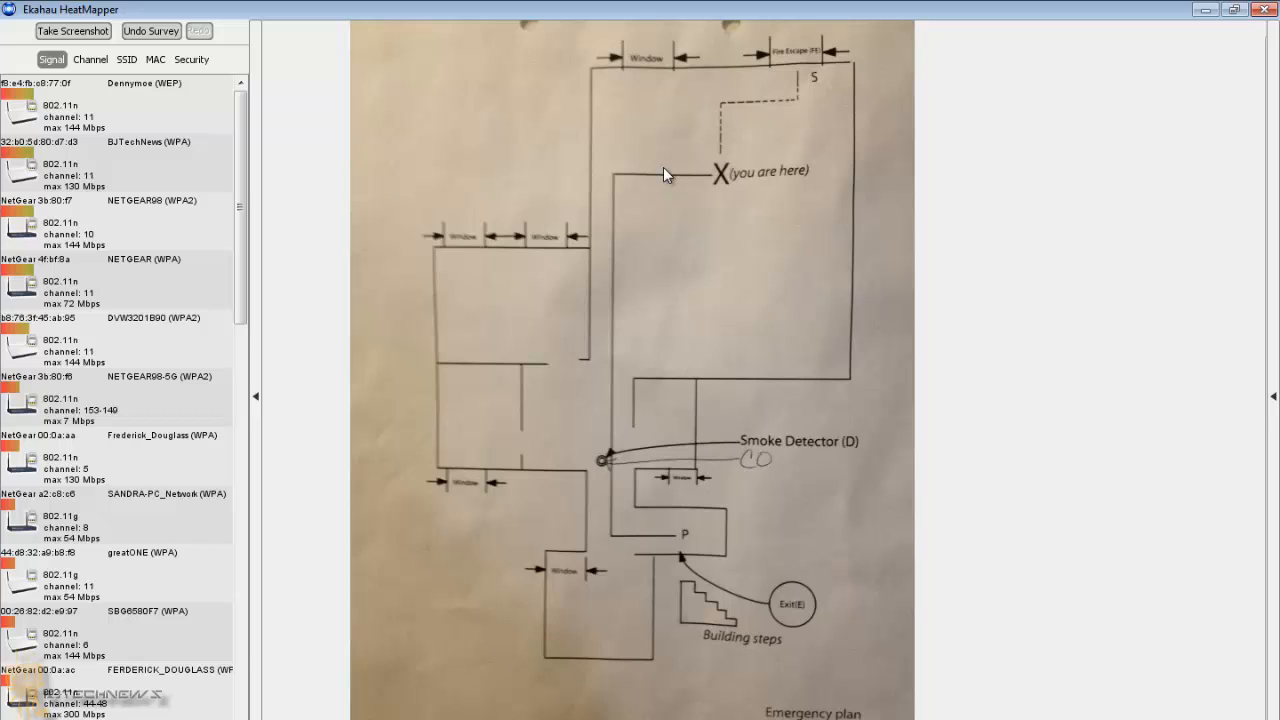
{"action": "mouse_move", "coordinate": [705, 162]}
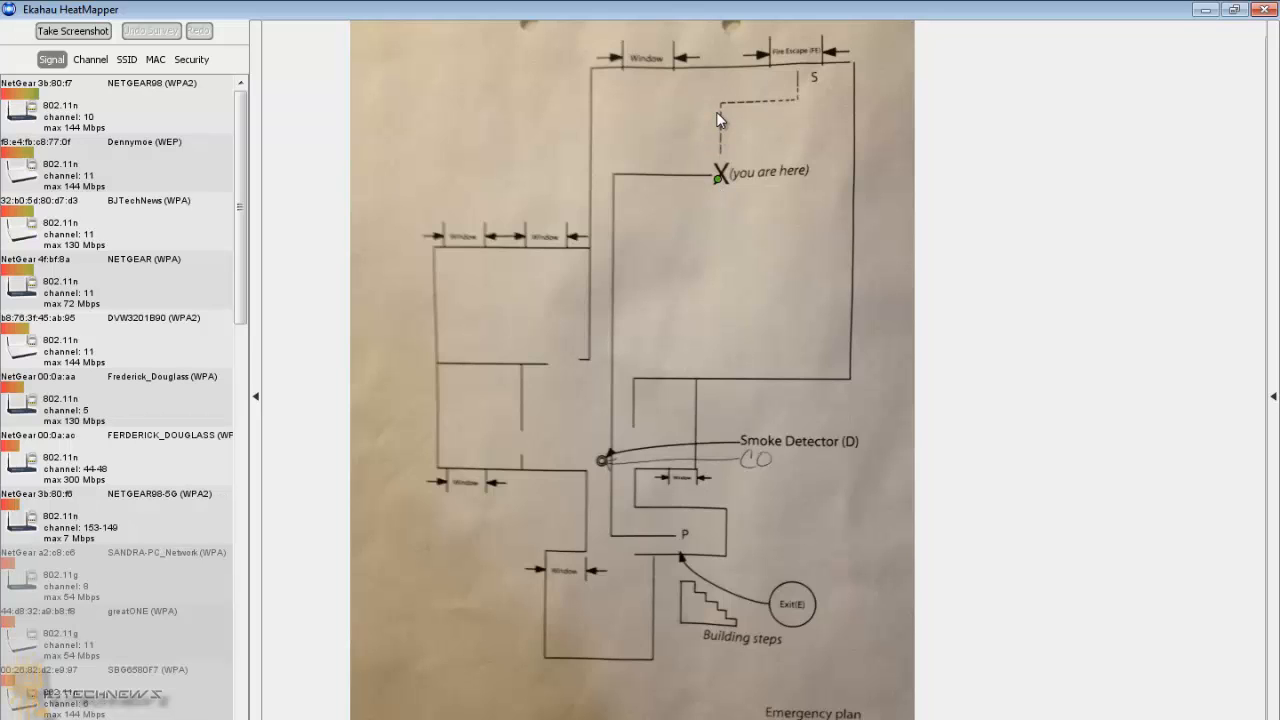
{"action": "mouse_move", "coordinate": [721, 105]}
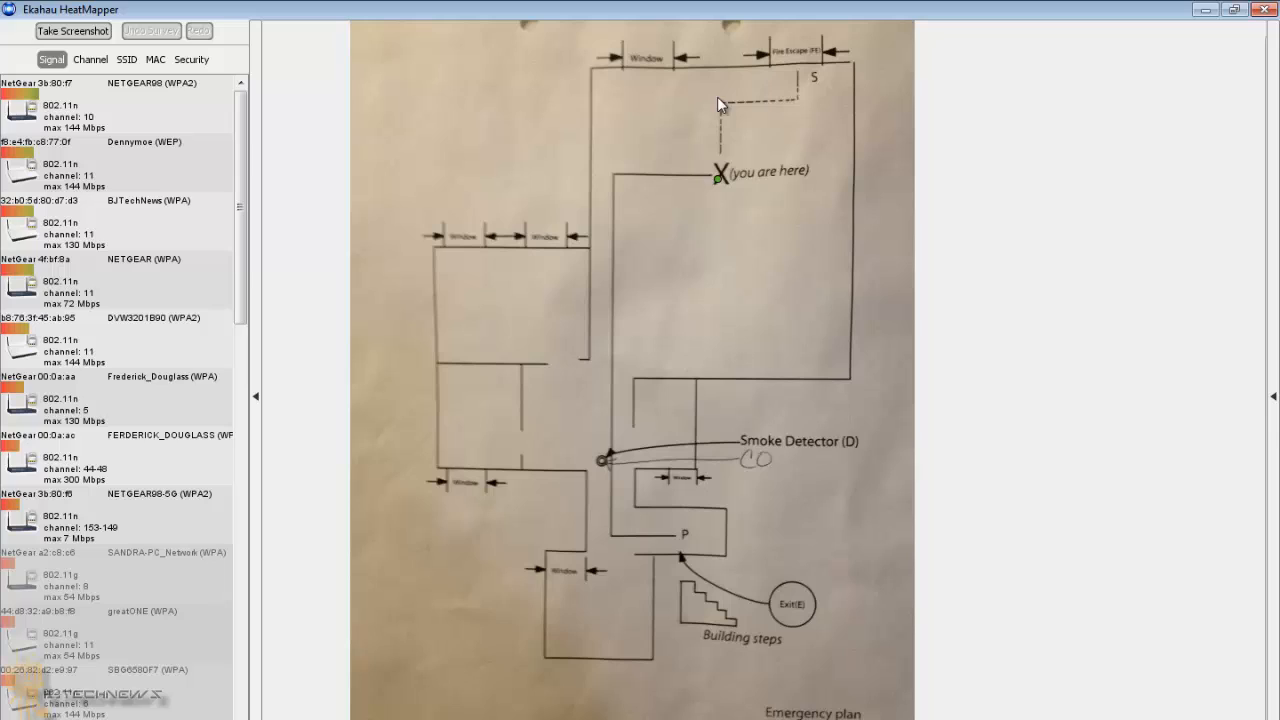
{"action": "mouse_move", "coordinate": [725, 85]}
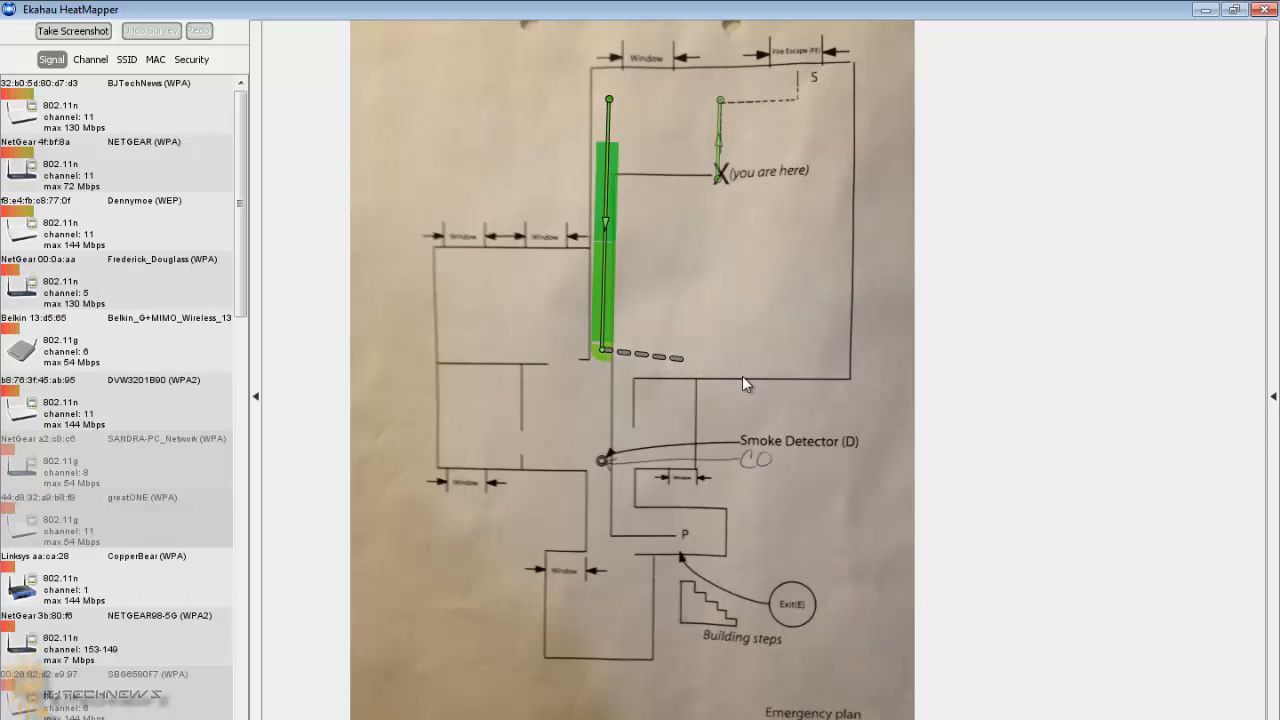
Step: Extend the walked survey route across the floor plan
{"action": "left_click_drag", "start_coordinate": [600, 350], "coordinate": [835, 375]}
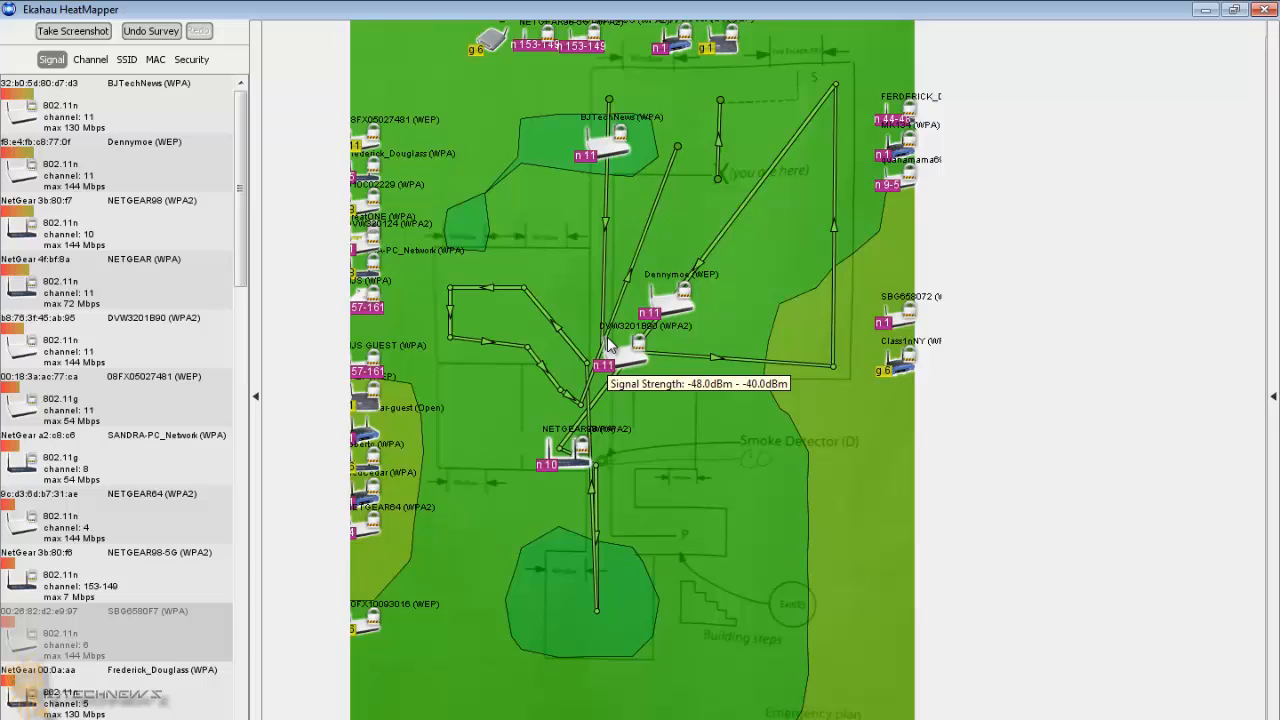
{"action": "mouse_move", "coordinate": [753, 247]}
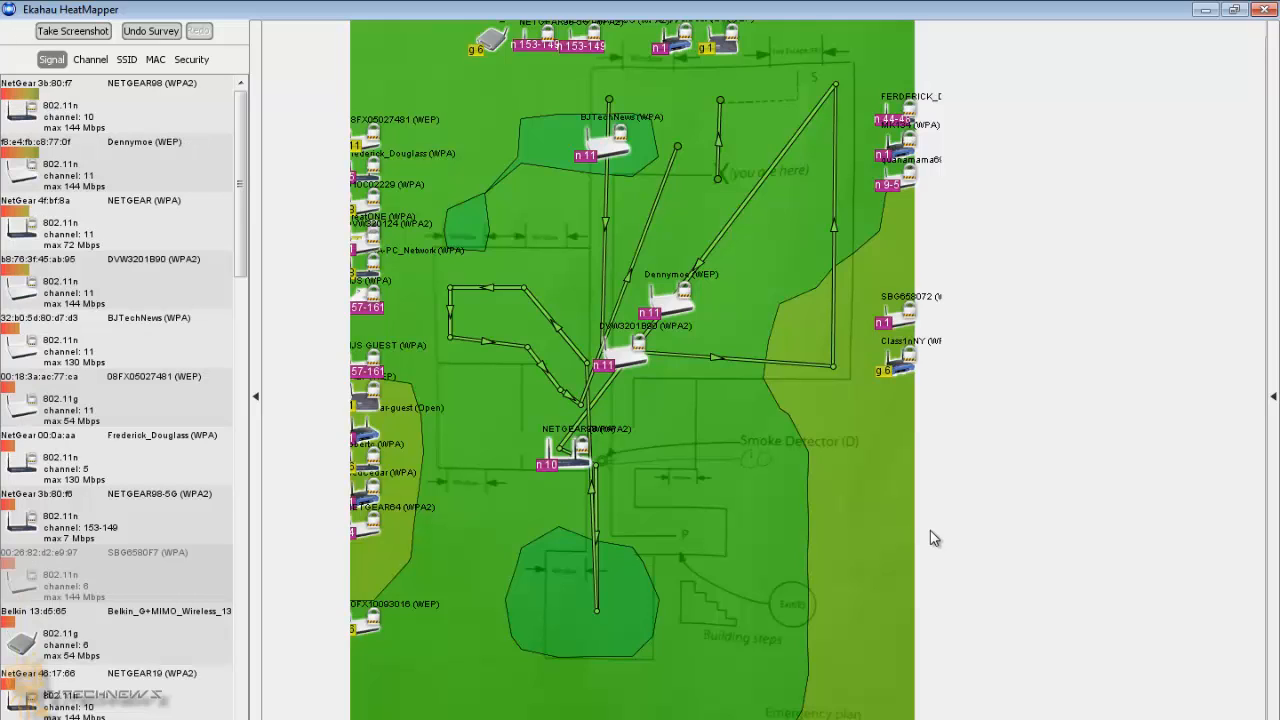
{"action": "mouse_move", "coordinate": [963, 527]}
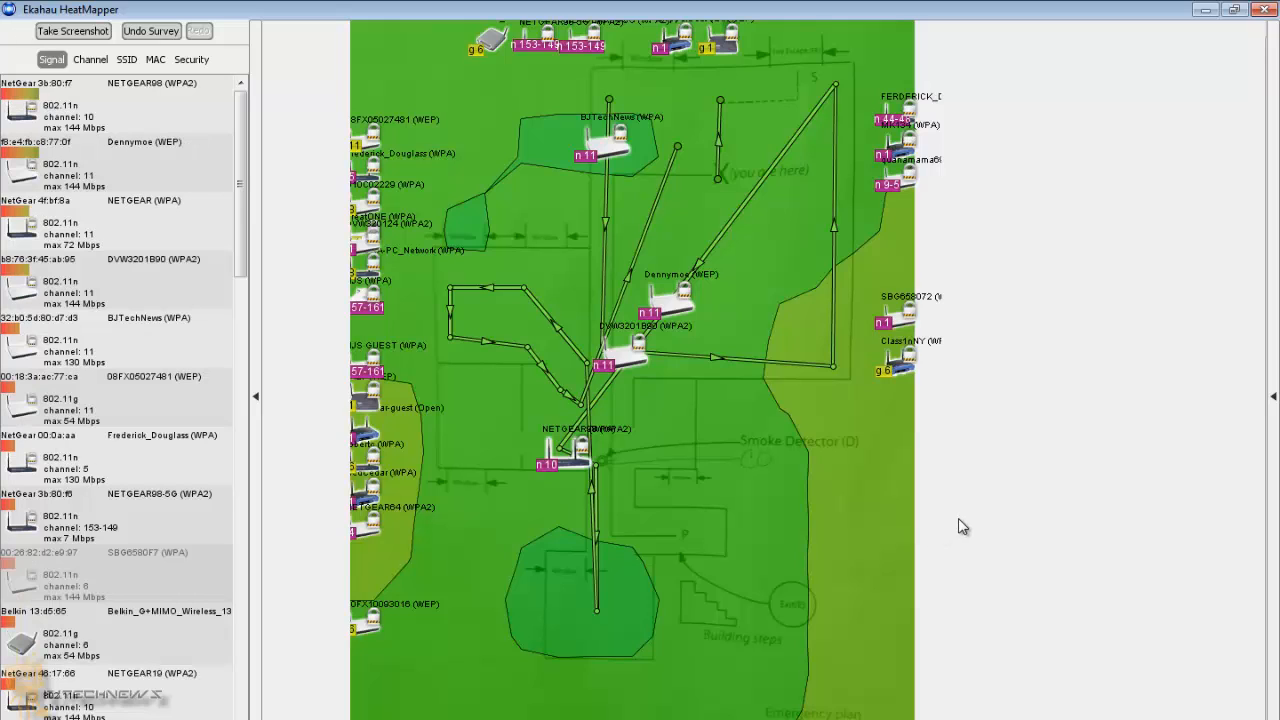
Step: Scroll over the finished heat map to inspect signal coverage
{"action": "scroll", "scroll_direction": "down", "scroll_amount": 3}
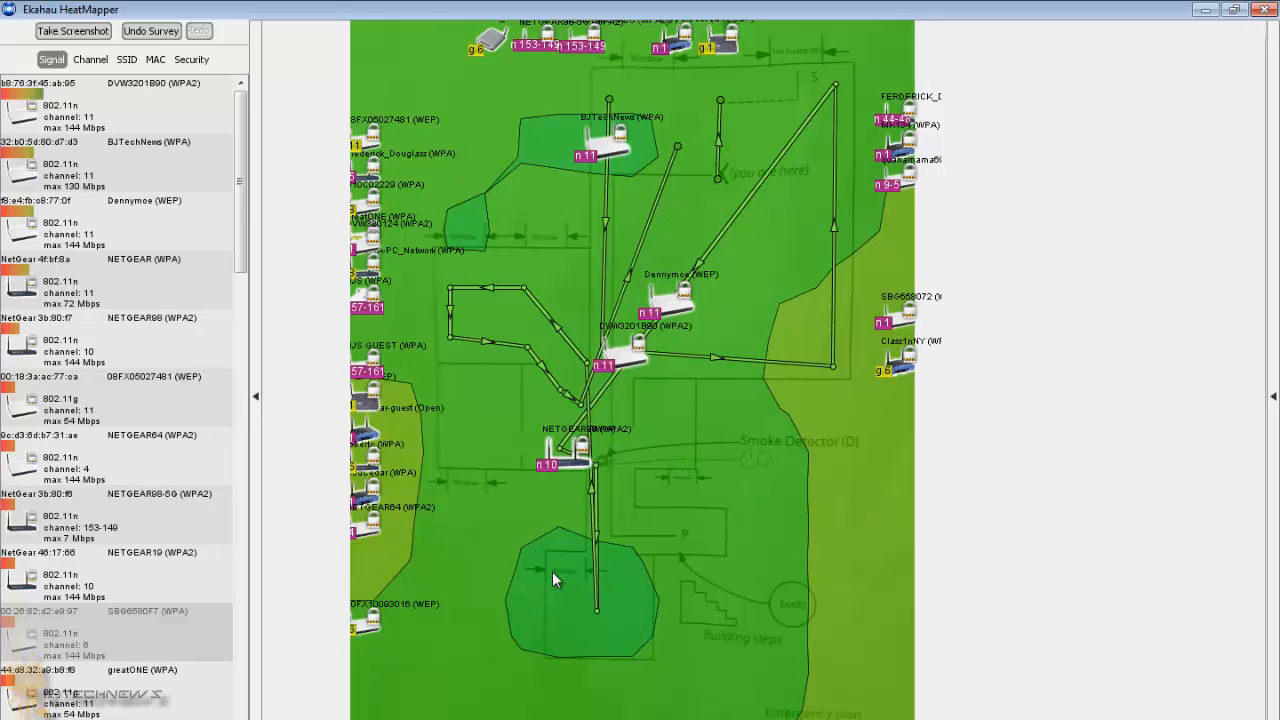
{"action": "mouse_move", "coordinate": [557, 570]}
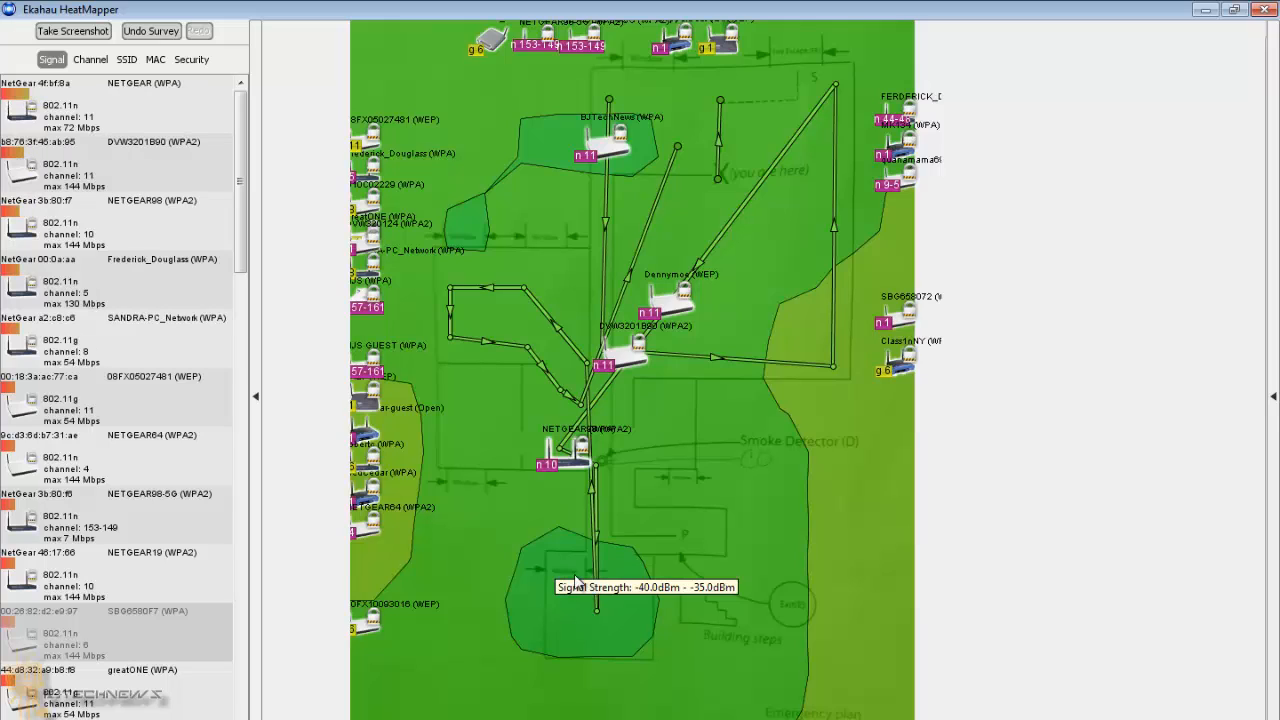
{"action": "mouse_move", "coordinate": [612, 578]}
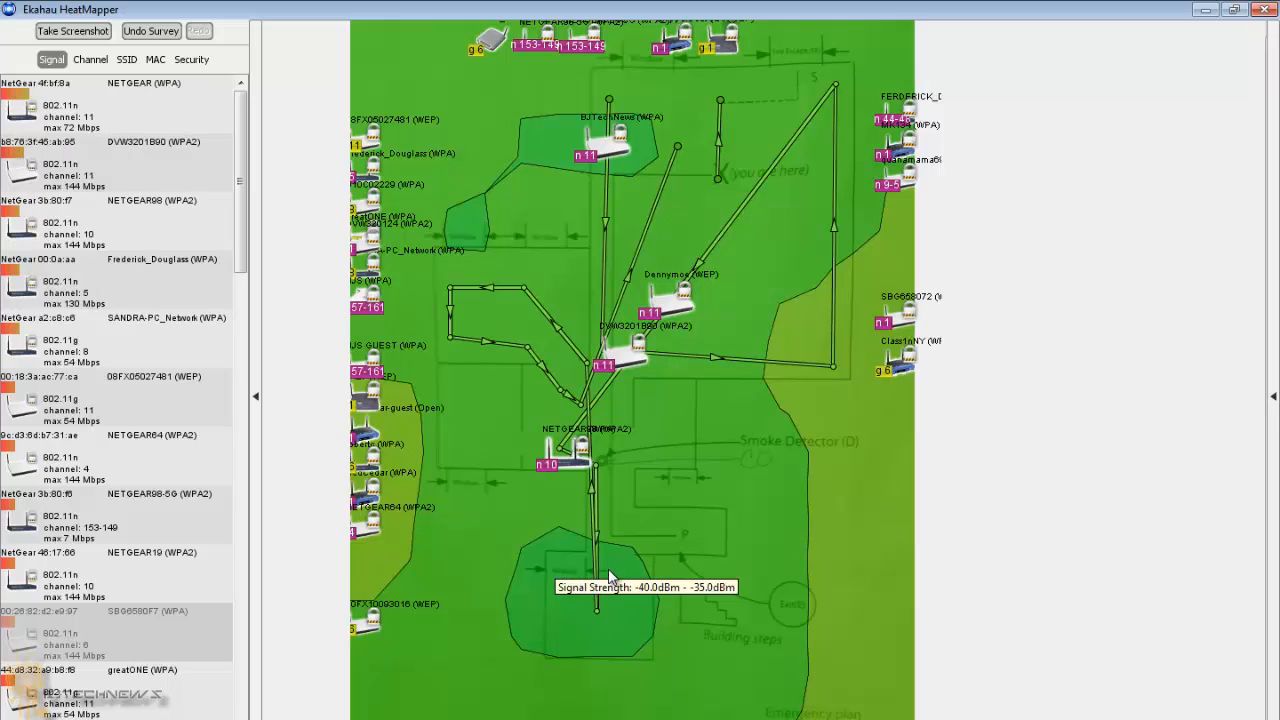
{"action": "mouse_move", "coordinate": [640, 500]}
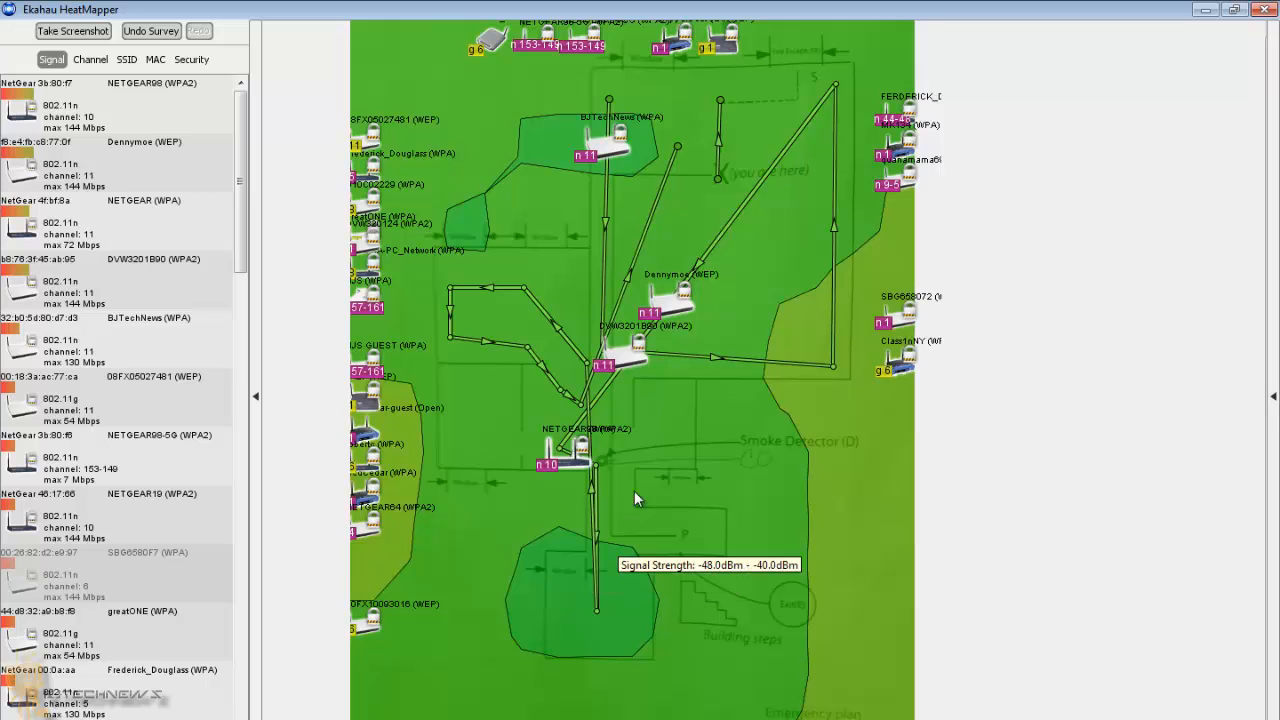